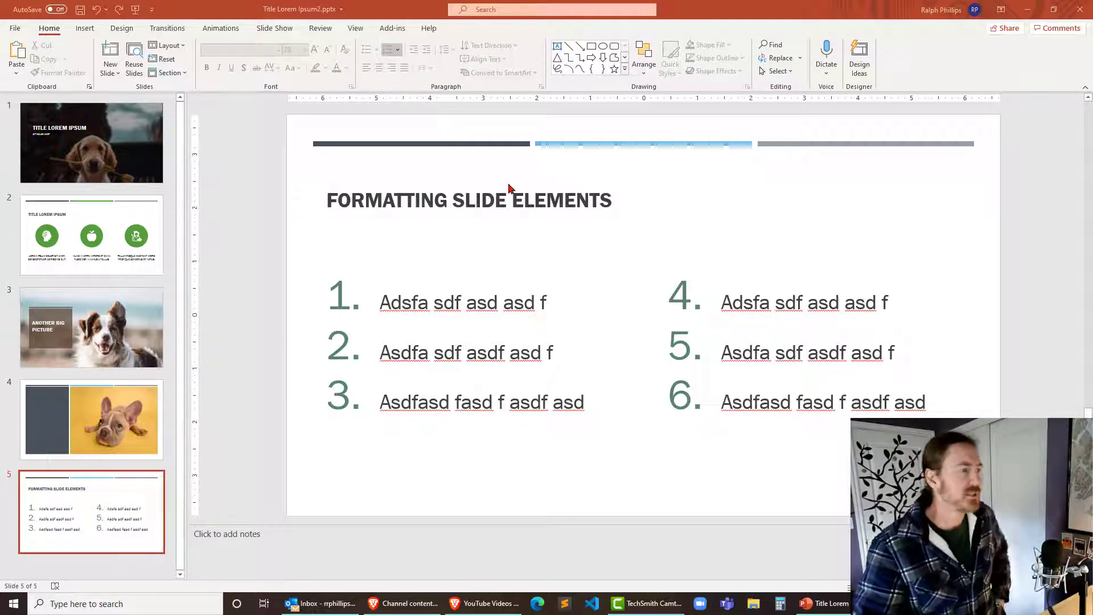
mouse_move(457, 295)
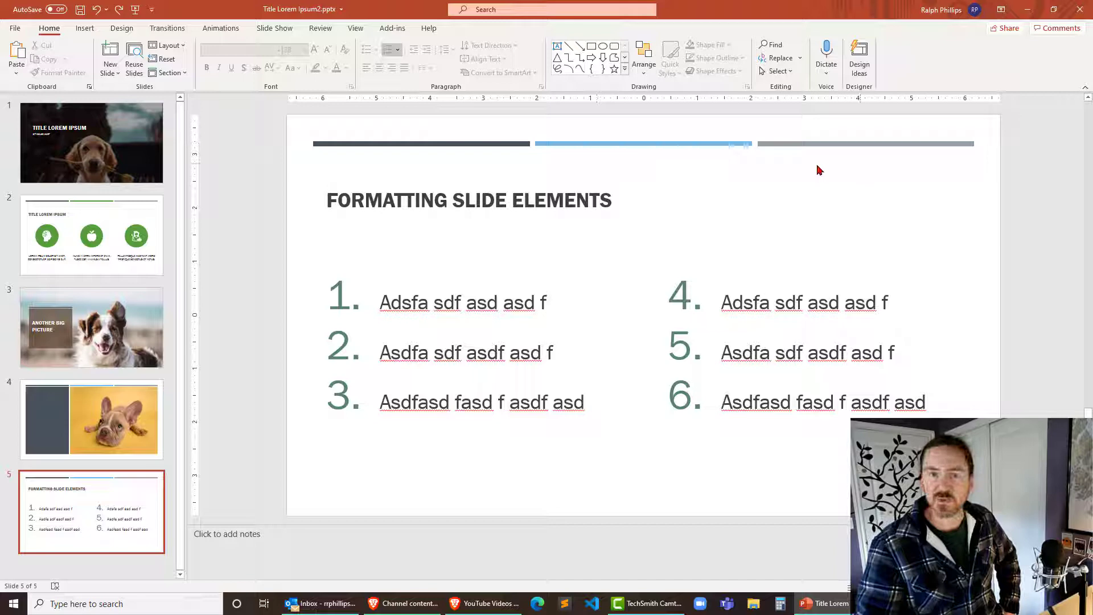
mouse_move(763, 207)
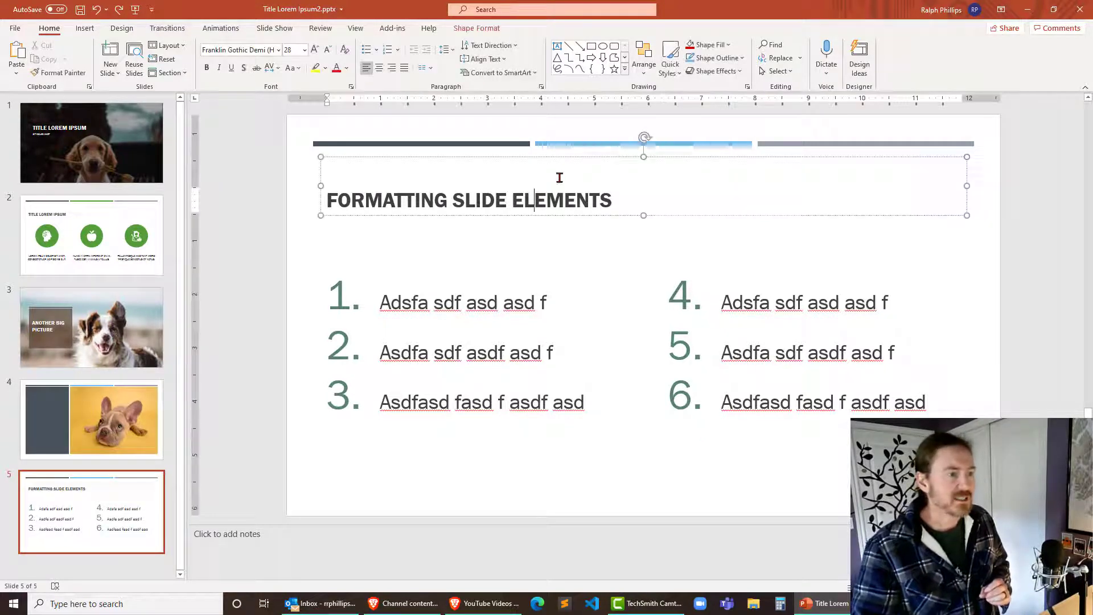
Deselect the numbered list and switch the deck into Slide Master view
left_click(471, 351)
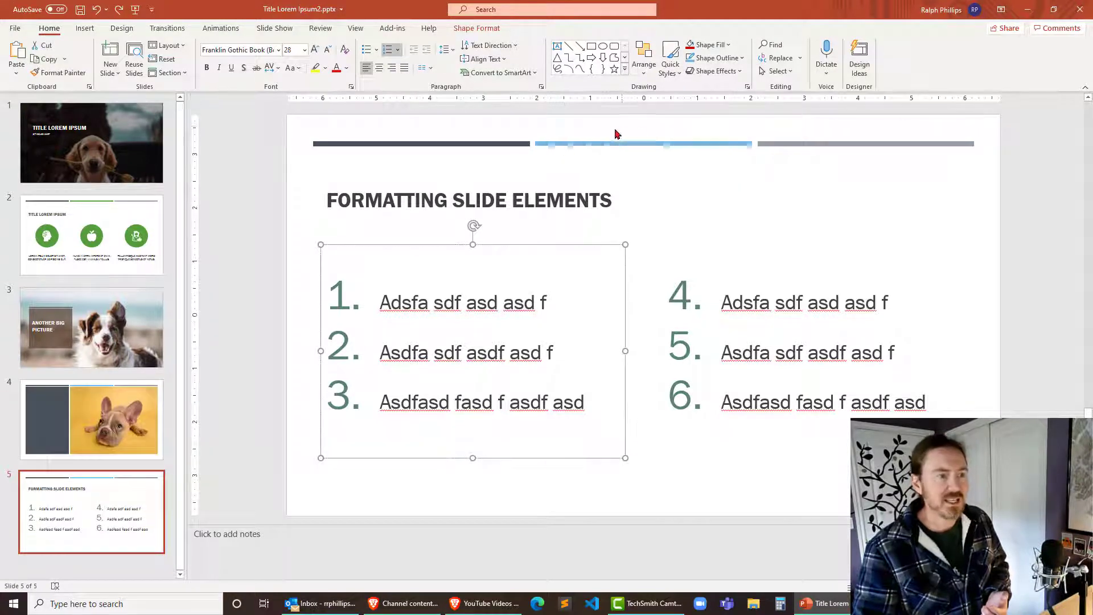
left_click(585, 156)
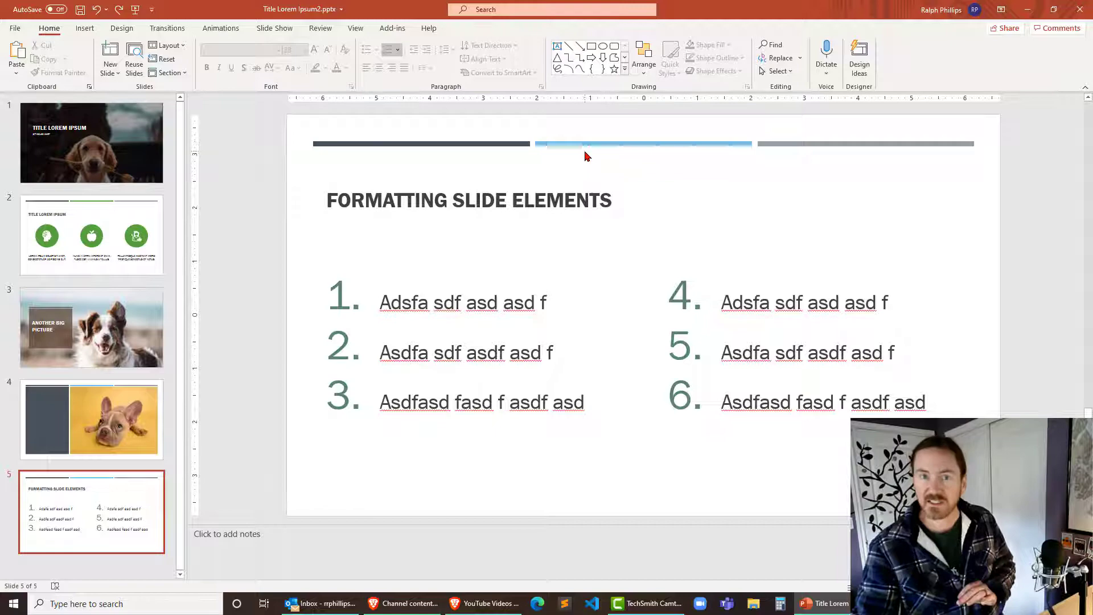
mouse_move(841, 197)
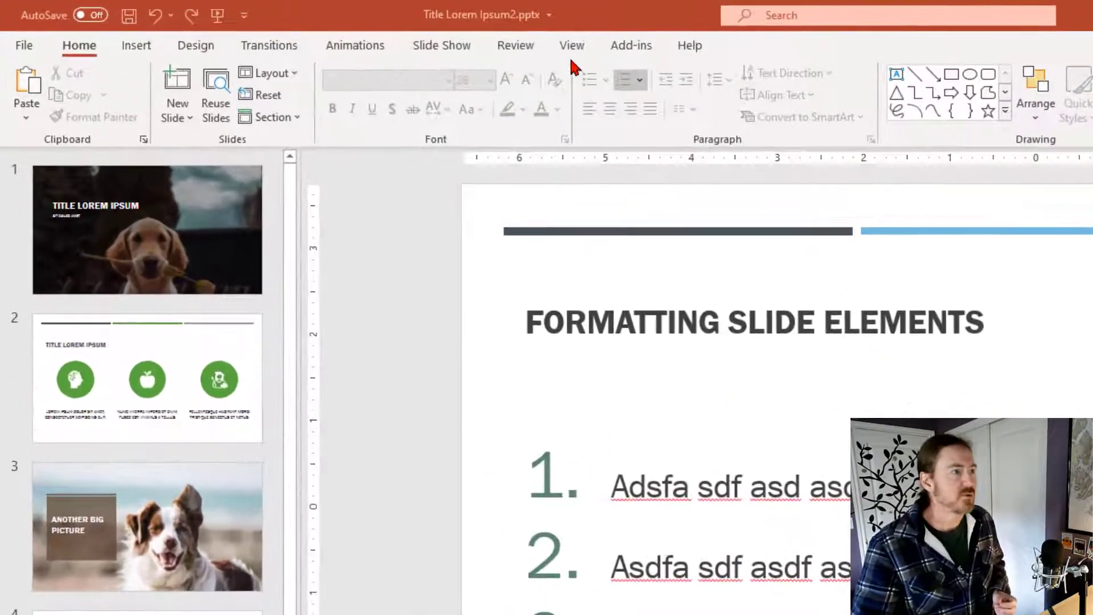
left_click(571, 45)
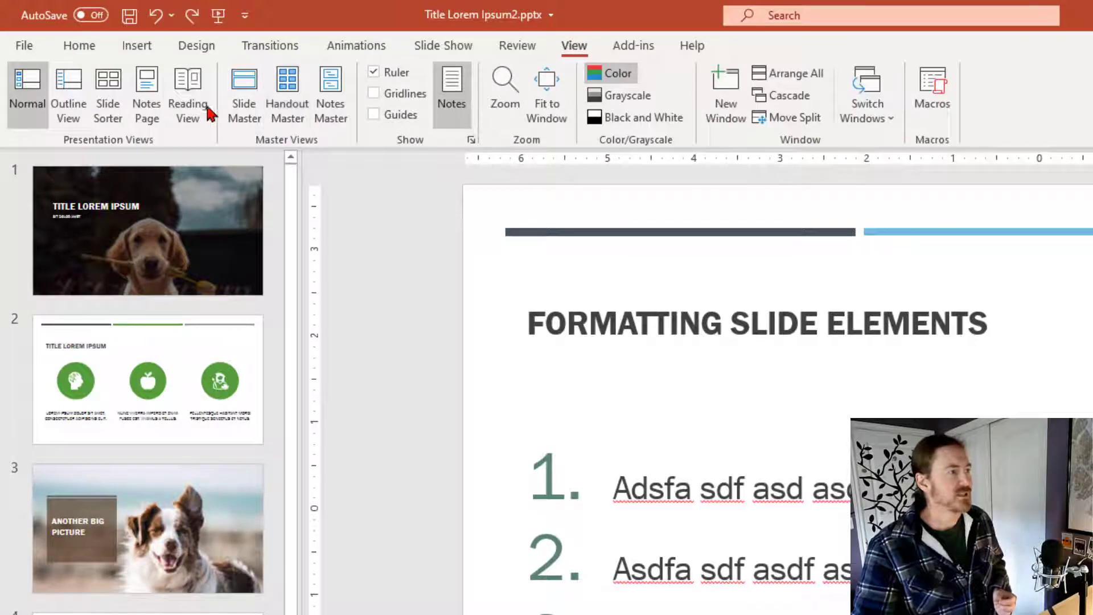
left_click(244, 95)
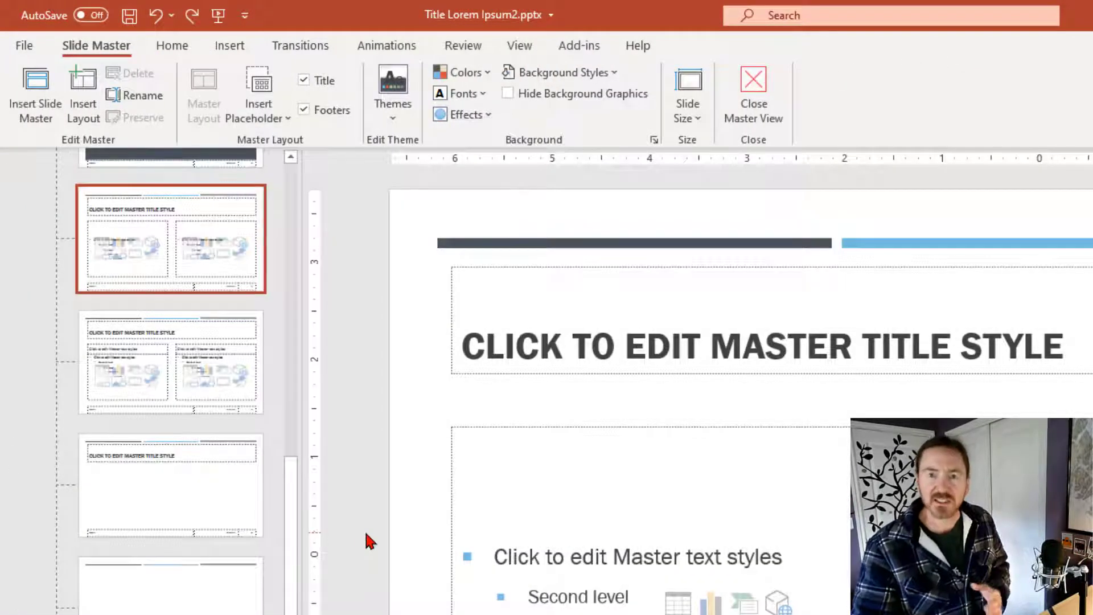
mouse_move(181, 565)
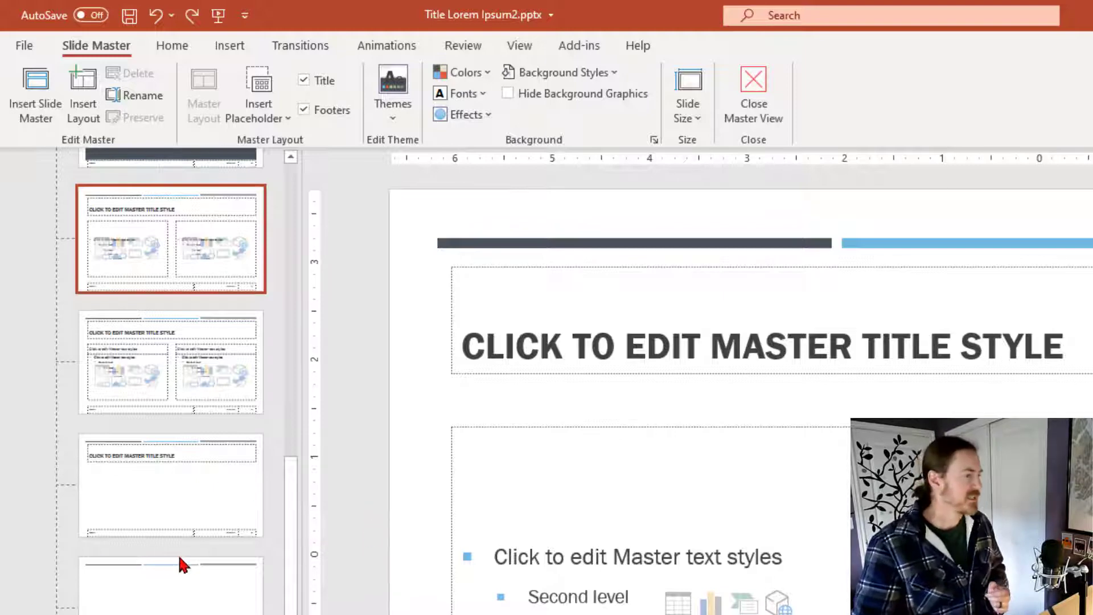
Select the top parent master used by slides 1–5
scroll("down", 3)
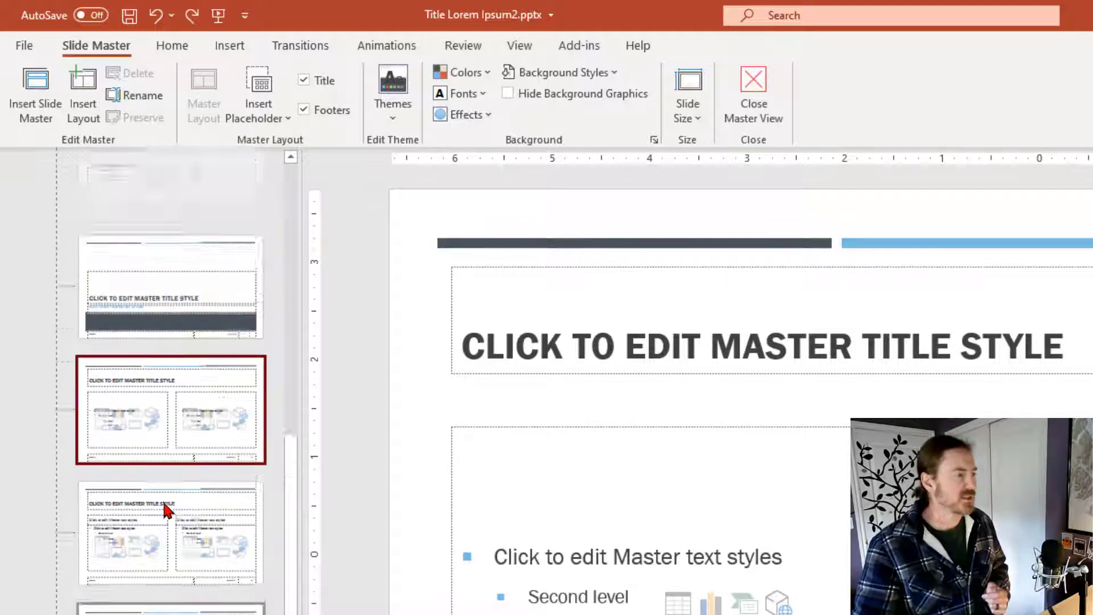
scroll("down", 3)
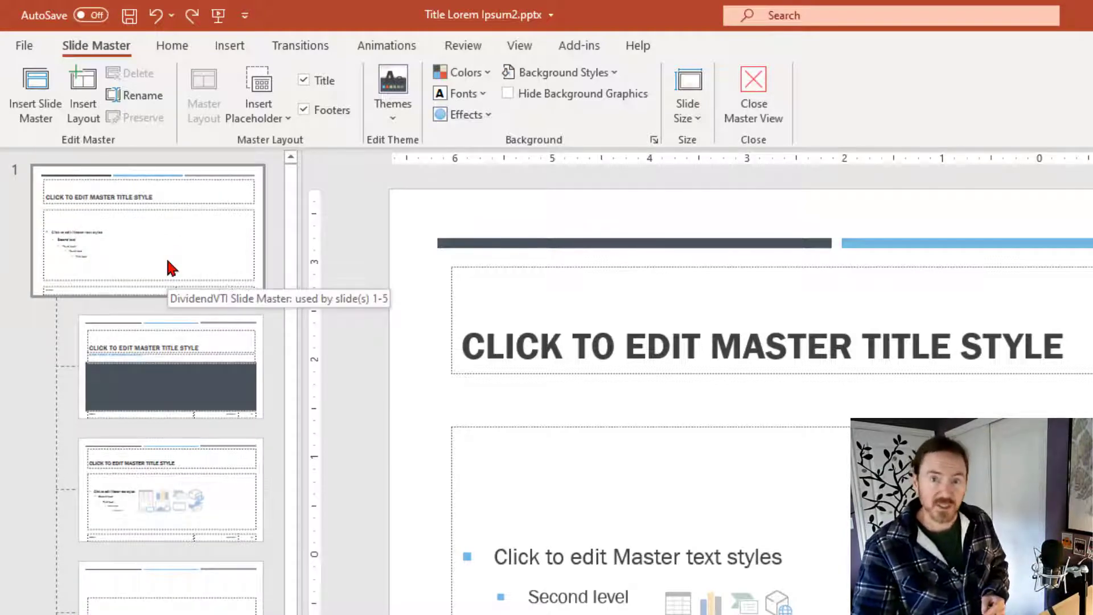
left_click(147, 230)
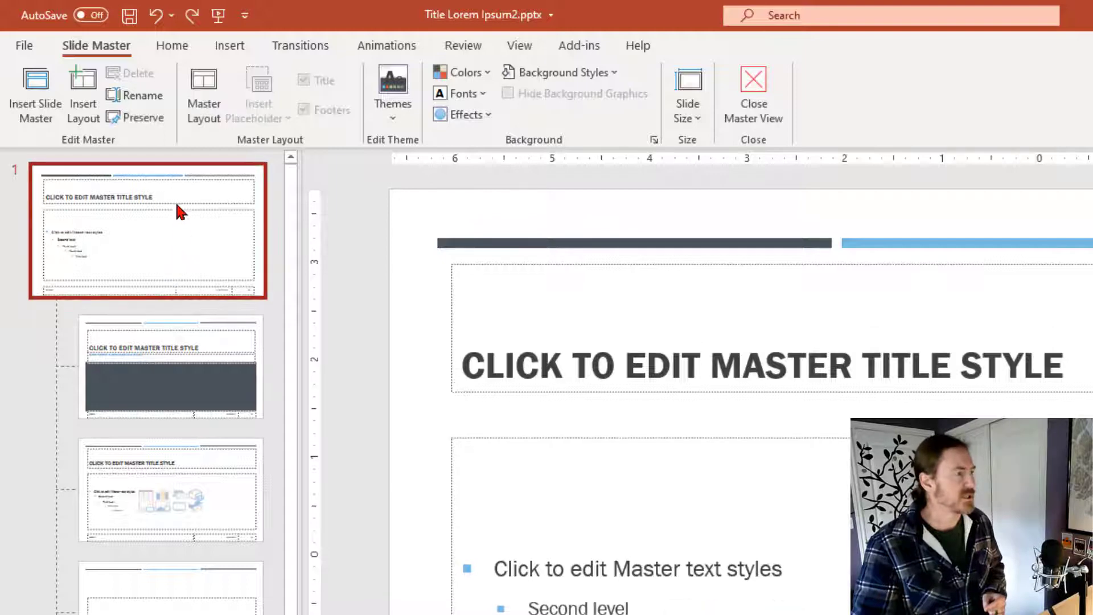
mouse_move(144, 237)
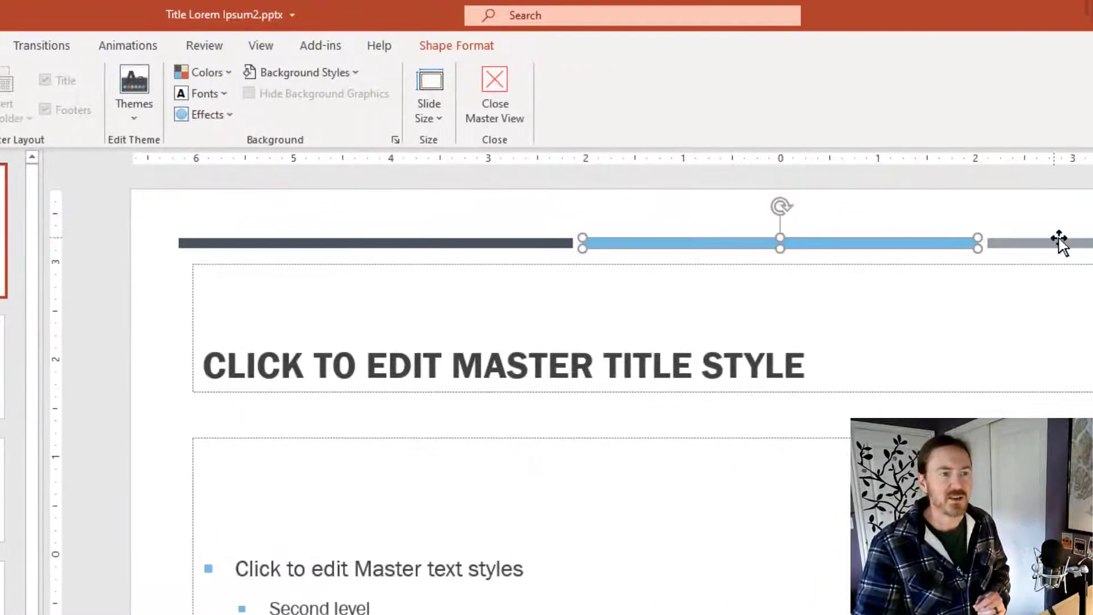
mouse_move(886, 242)
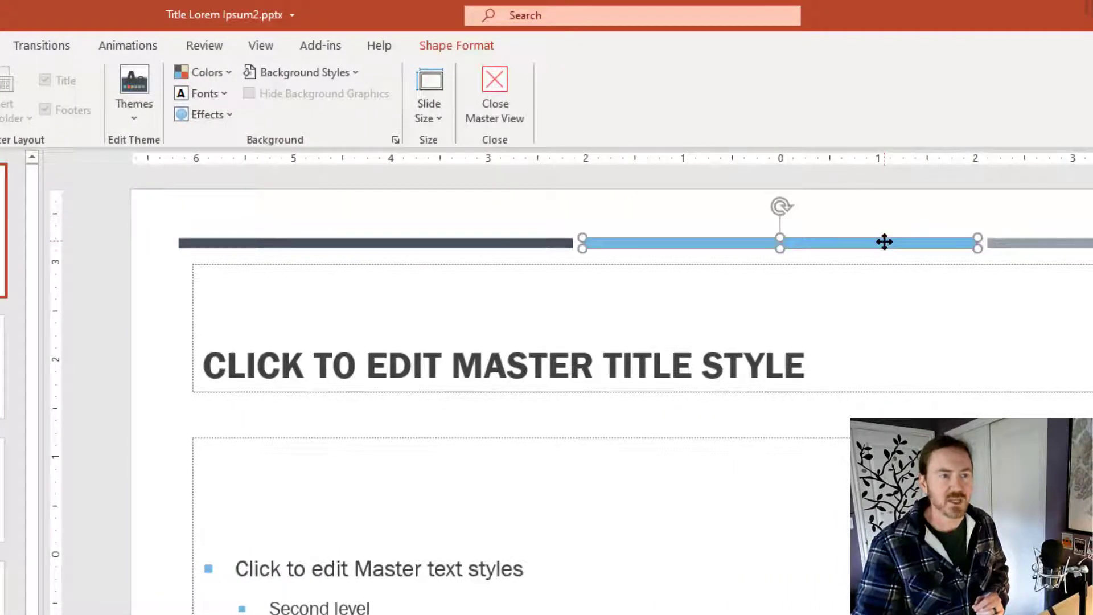
mouse_move(781, 206)
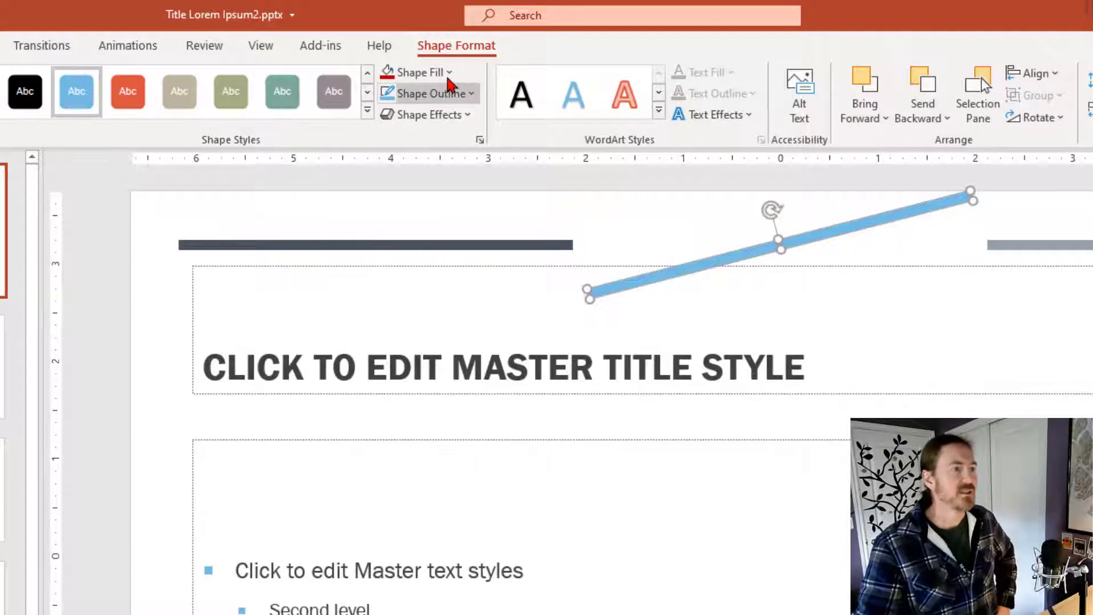
Fill the slanted middle top line with Purple from Standard Colors and keep it selected
left_click(417, 72)
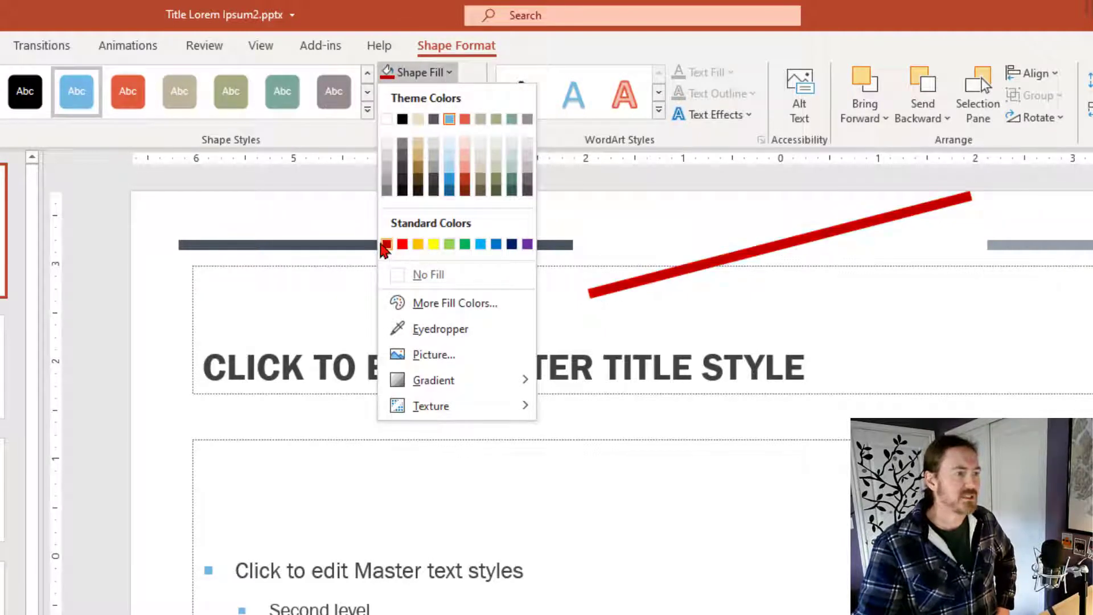
left_click(527, 243)
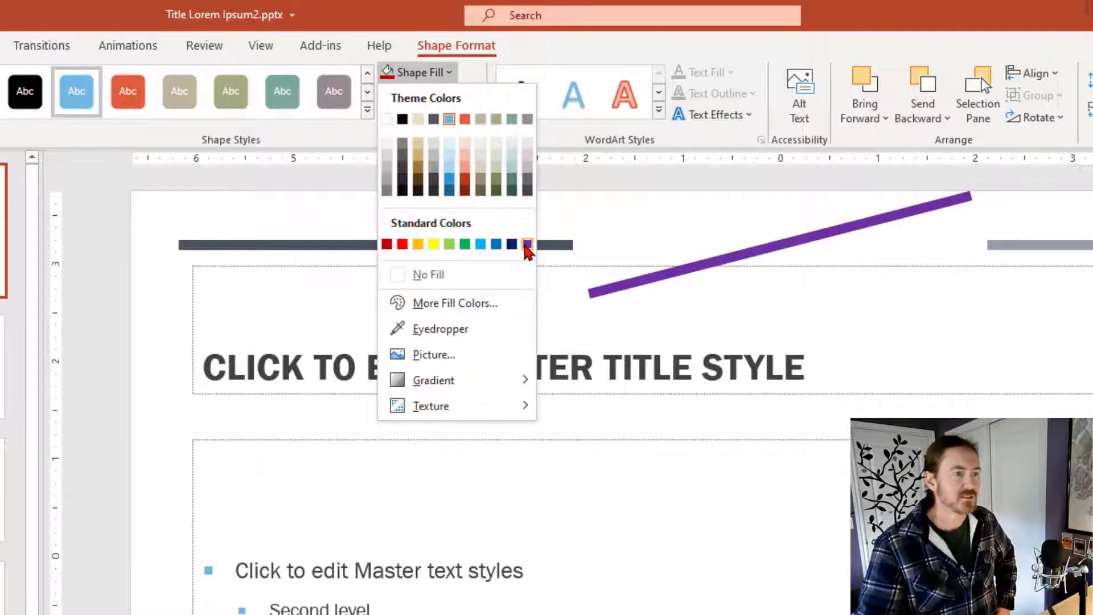
left_click(526, 244)
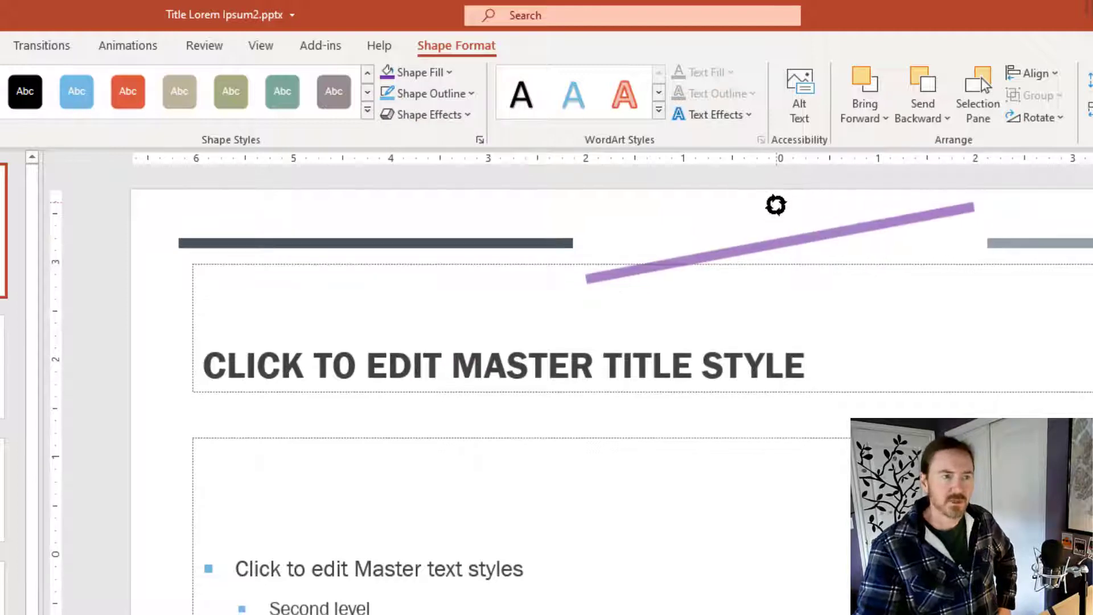
left_click(818, 233)
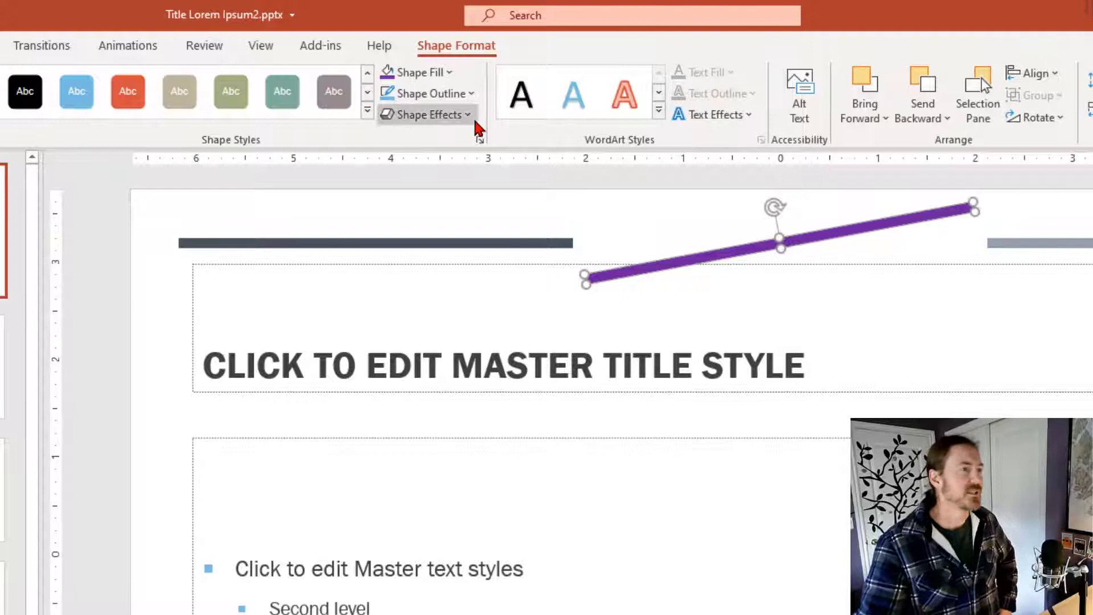
Show the Shape Effects choices for the purple line to add a shadow
left_click(426, 114)
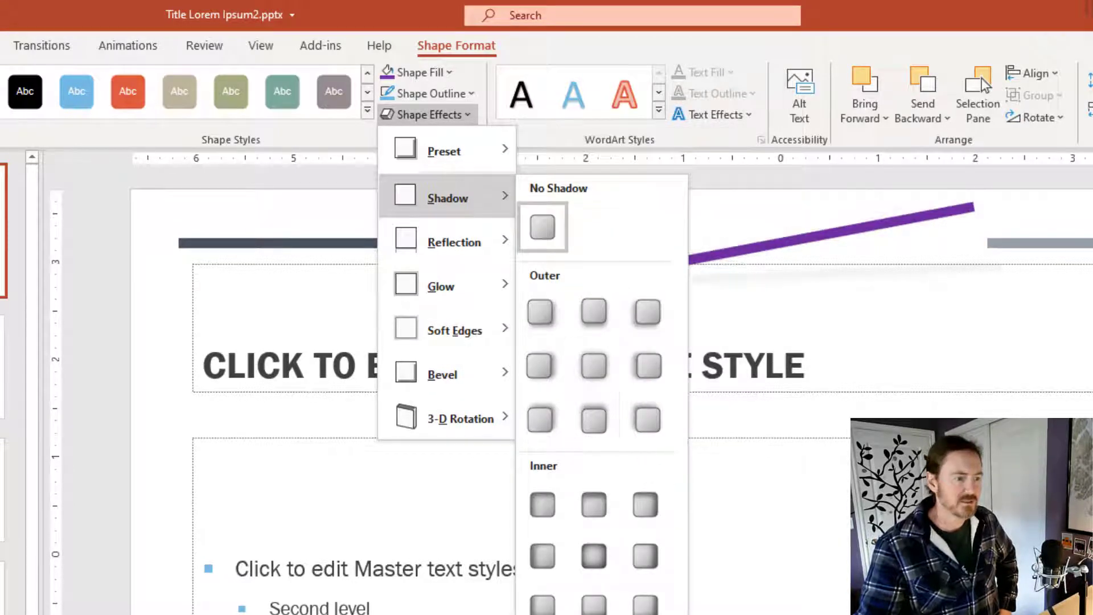
mouse_move(453, 330)
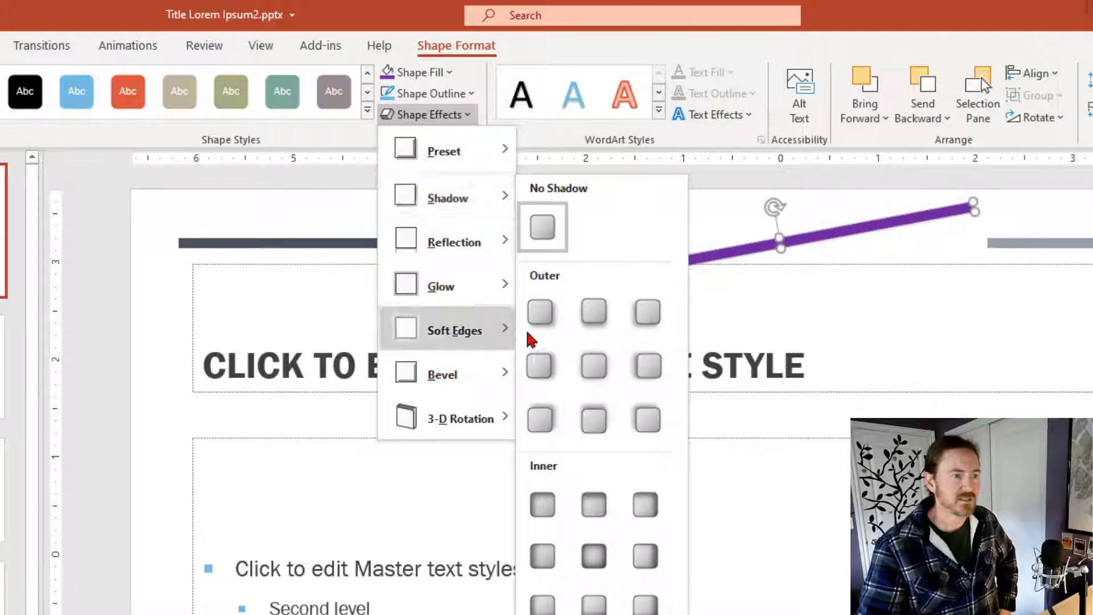
mouse_move(593, 312)
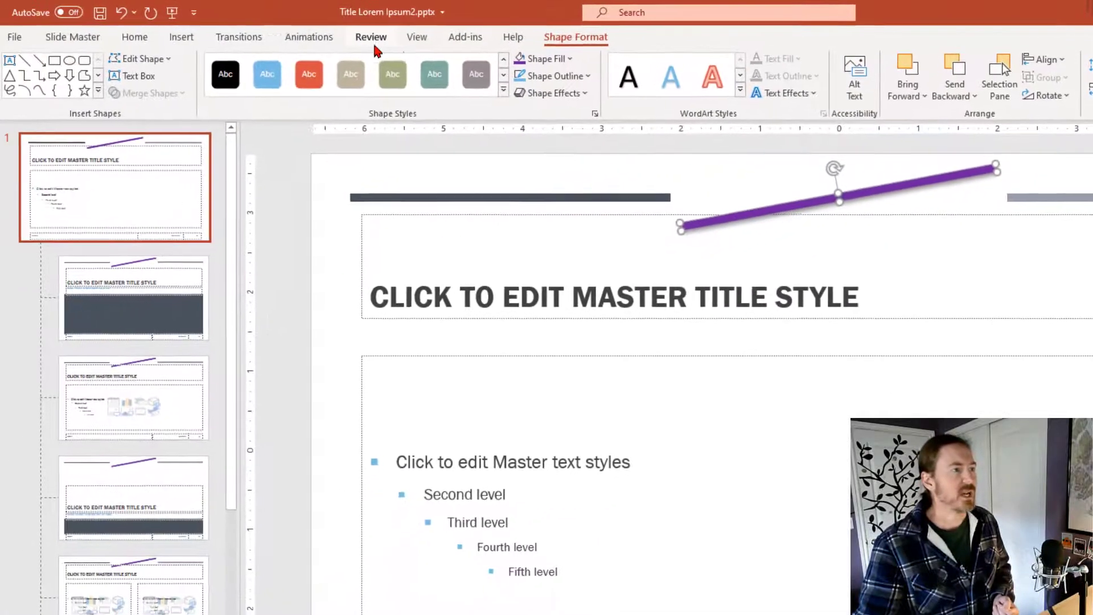
Return to Normal view and check the purple line on the first two slides
left_click(420, 37)
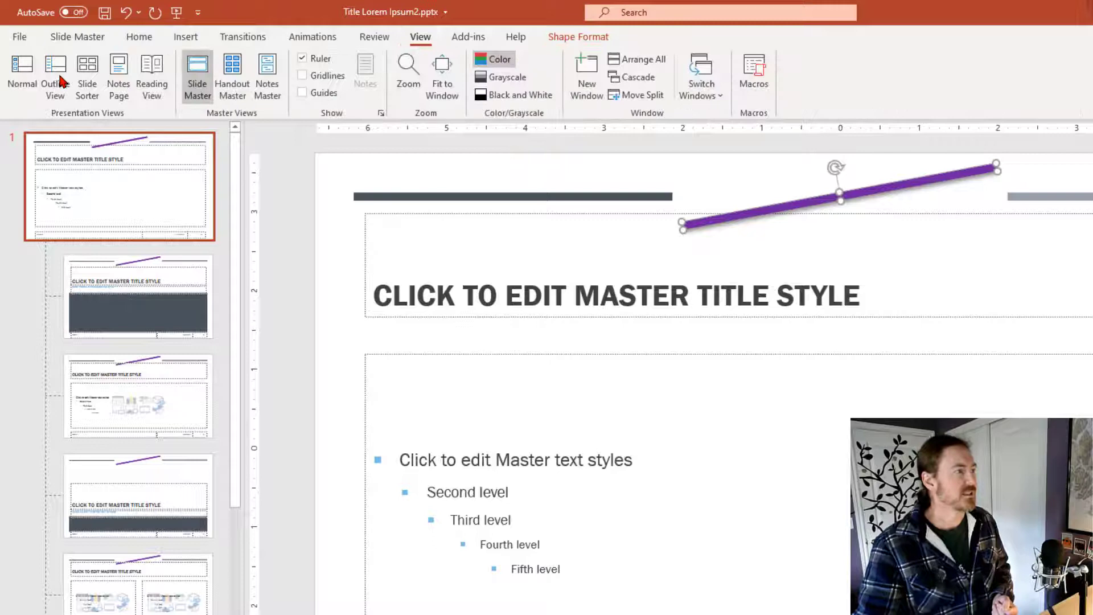
left_click(22, 76)
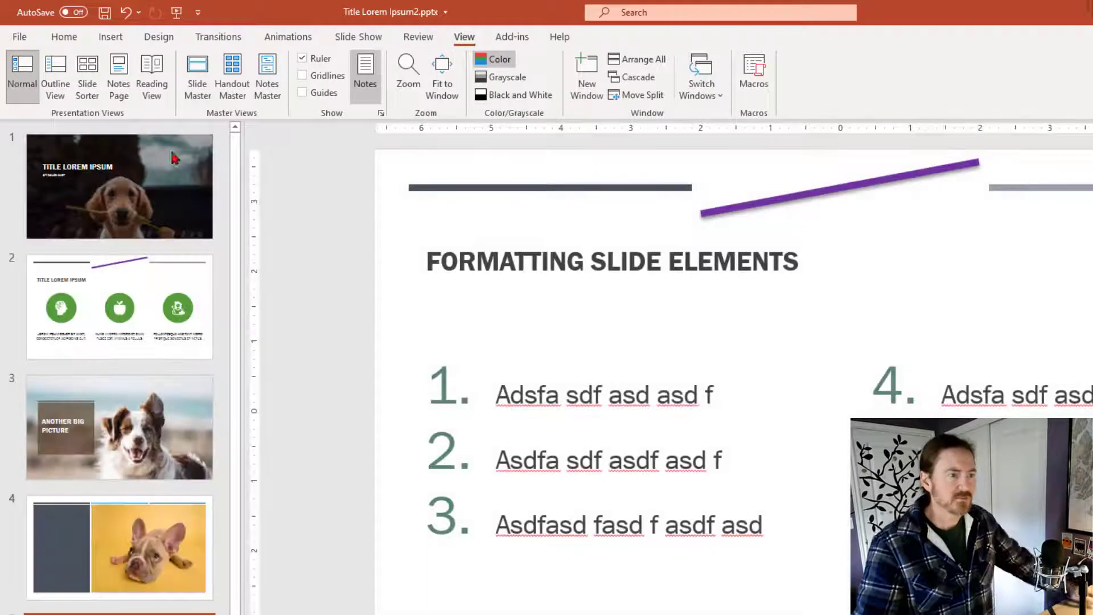
left_click(118, 186)
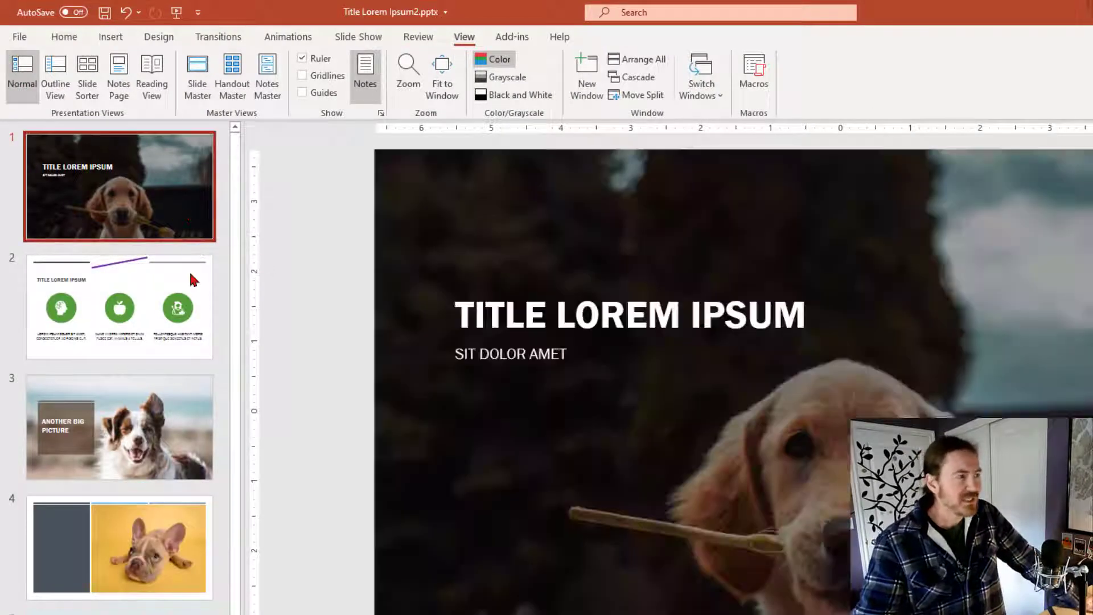
left_click(119, 306)
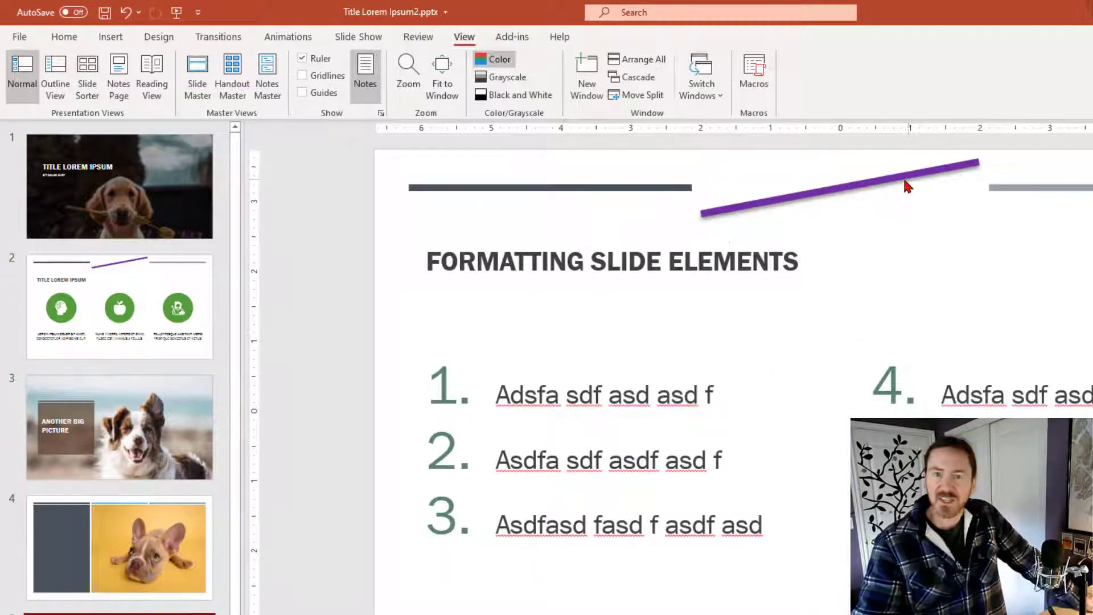
mouse_move(167, 533)
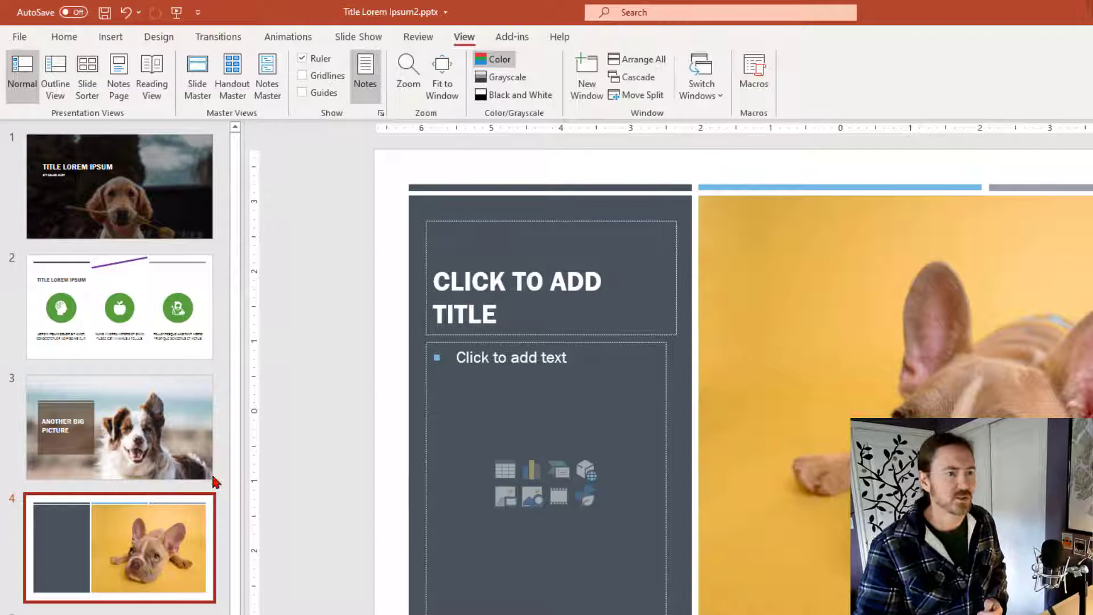
mouse_move(747, 193)
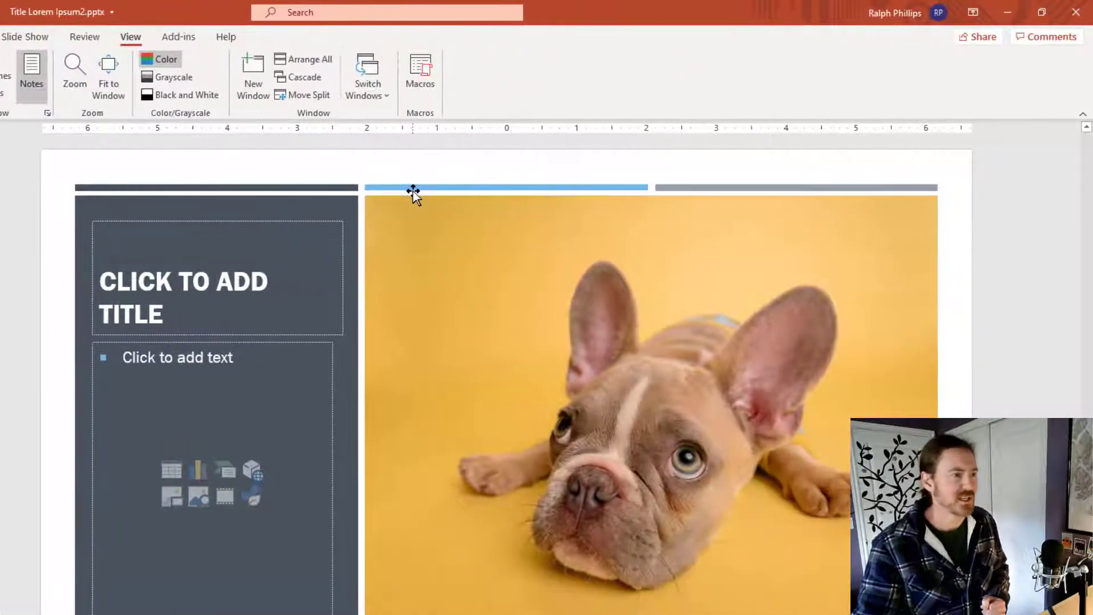
mouse_move(948, 175)
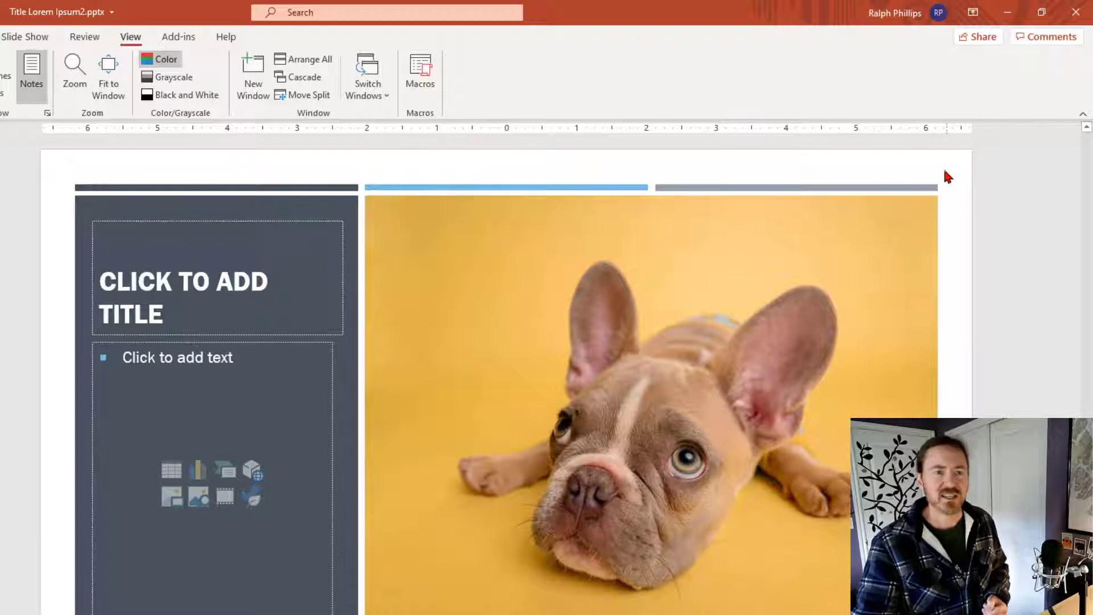
Show the layout choices for slide 4 from its right-click menu
right_click(945, 176)
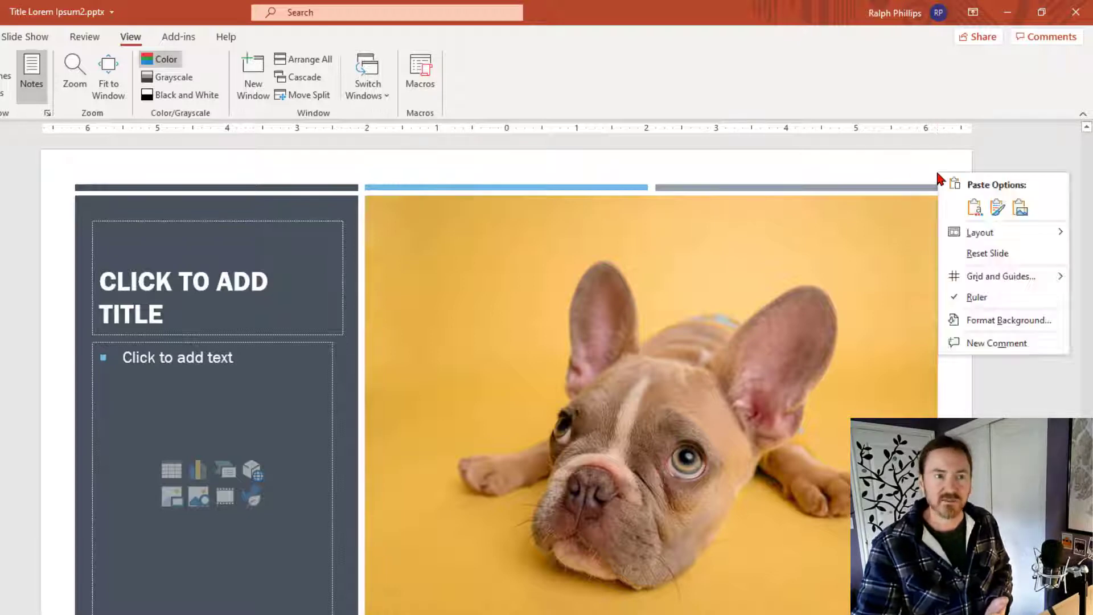
left_click(980, 232)
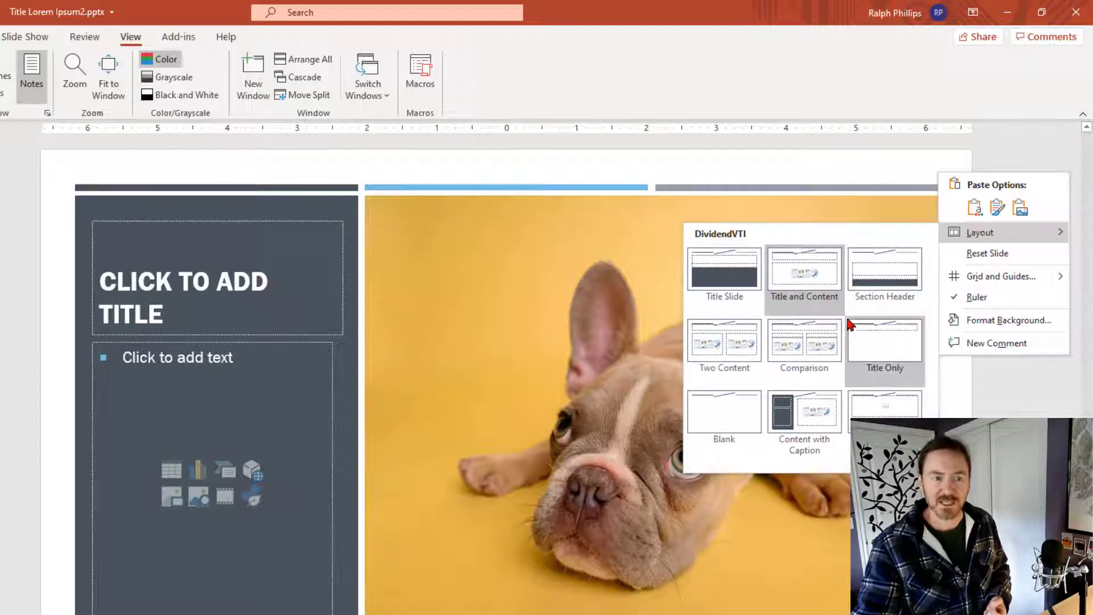
mouse_move(826, 410)
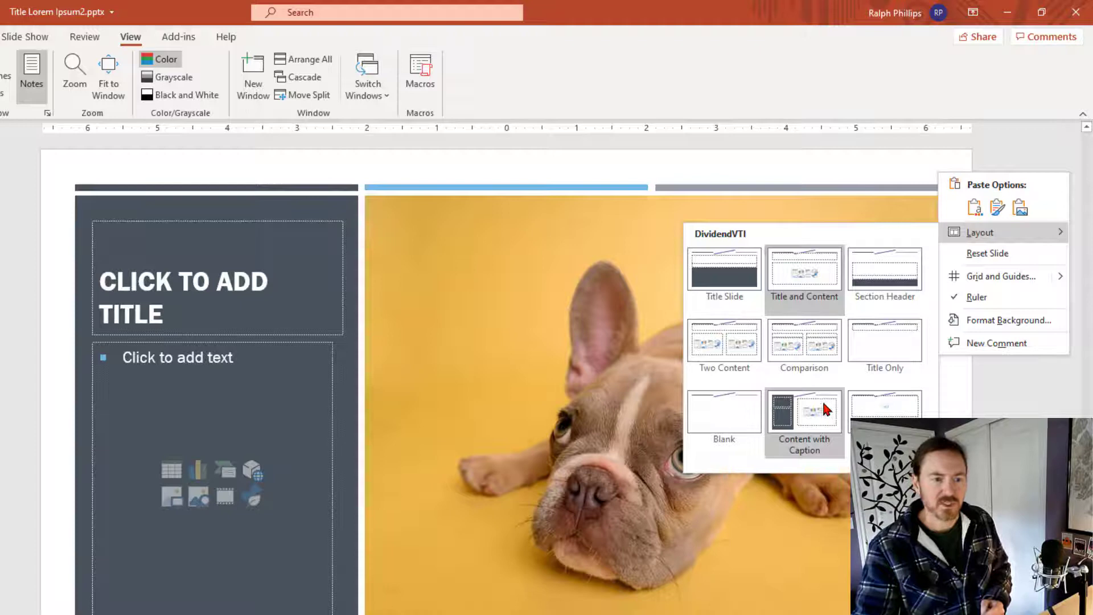
mouse_move(819, 410)
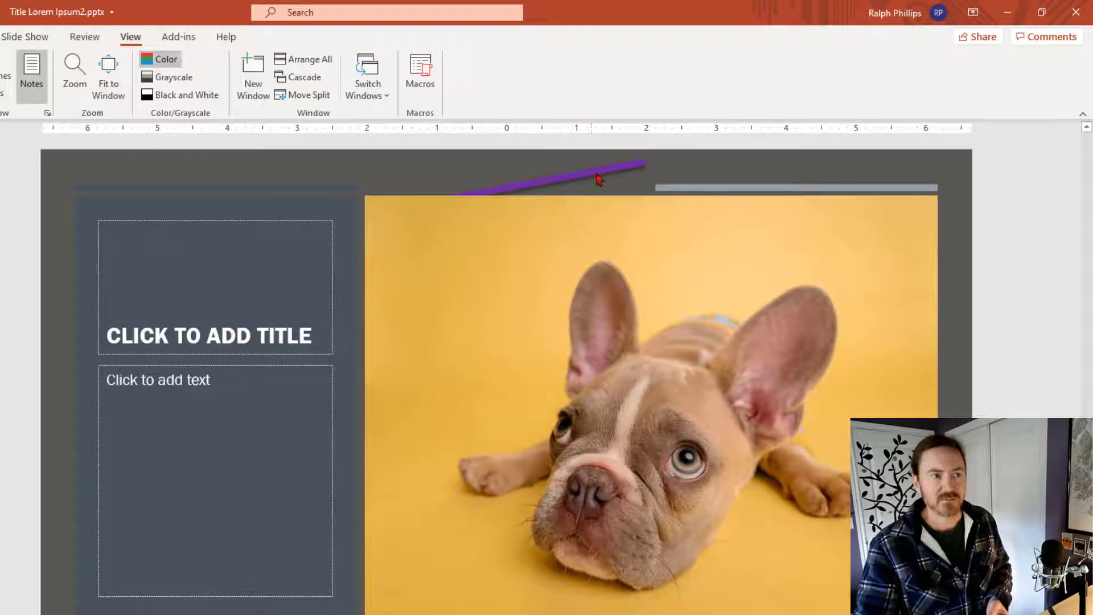
mouse_move(582, 191)
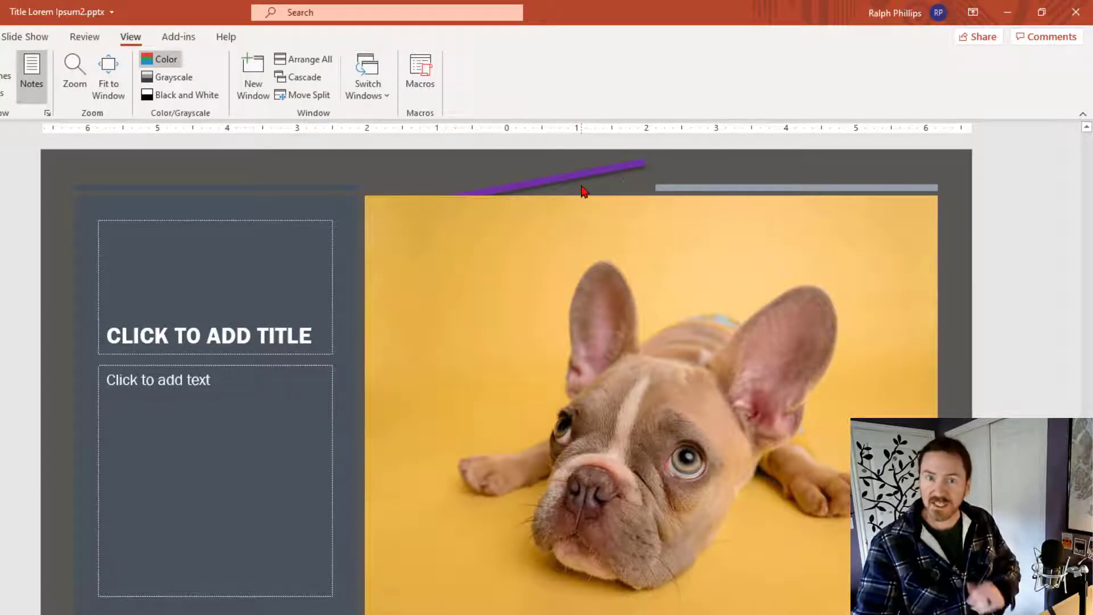
mouse_move(910, 318)
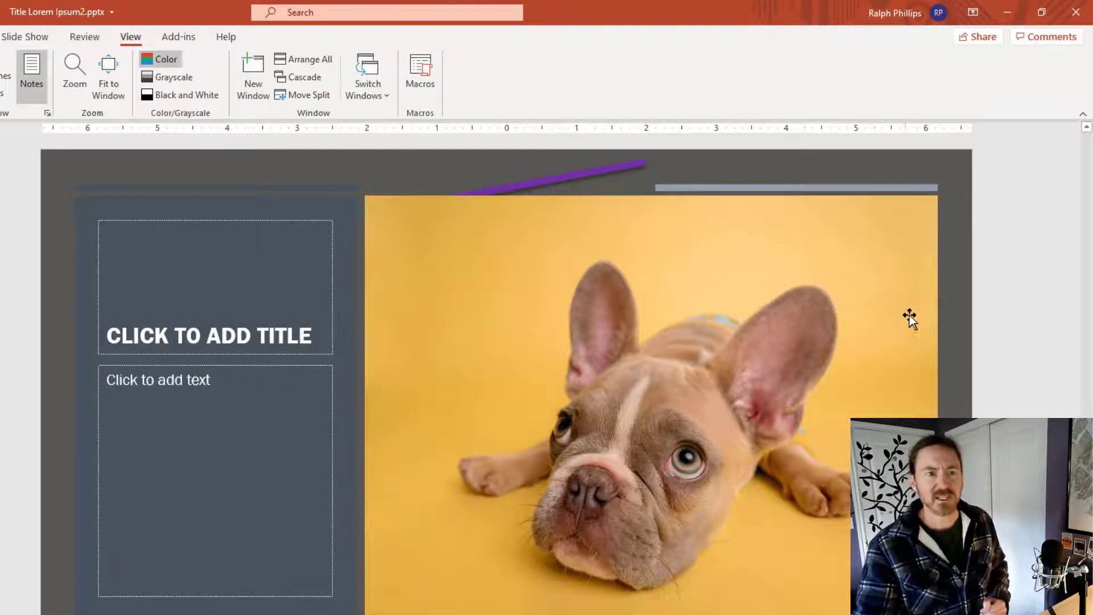
mouse_move(263, 161)
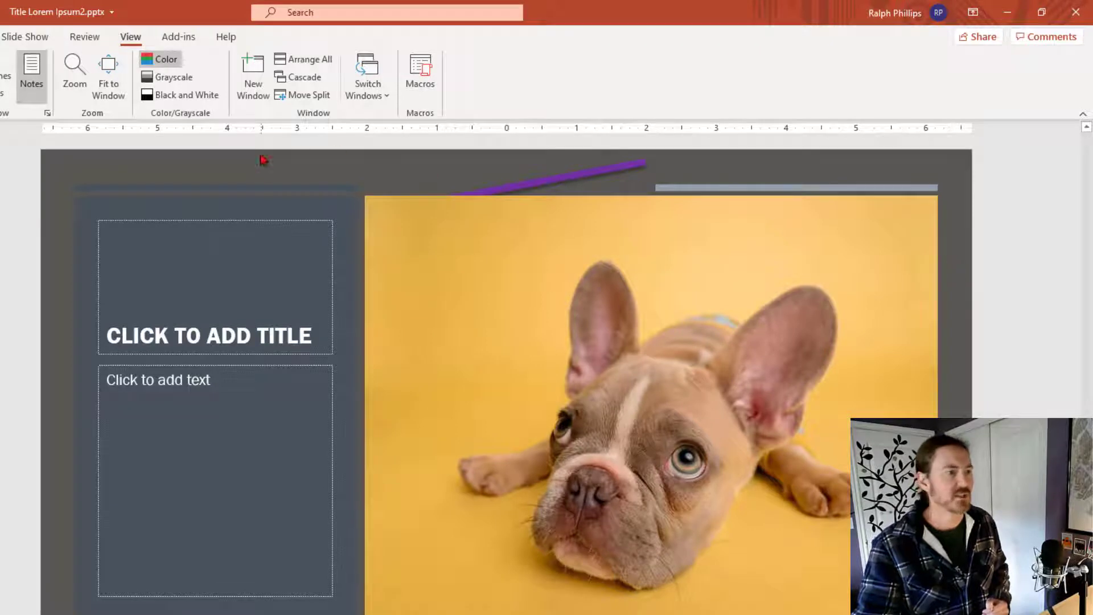
right_click(263, 161)
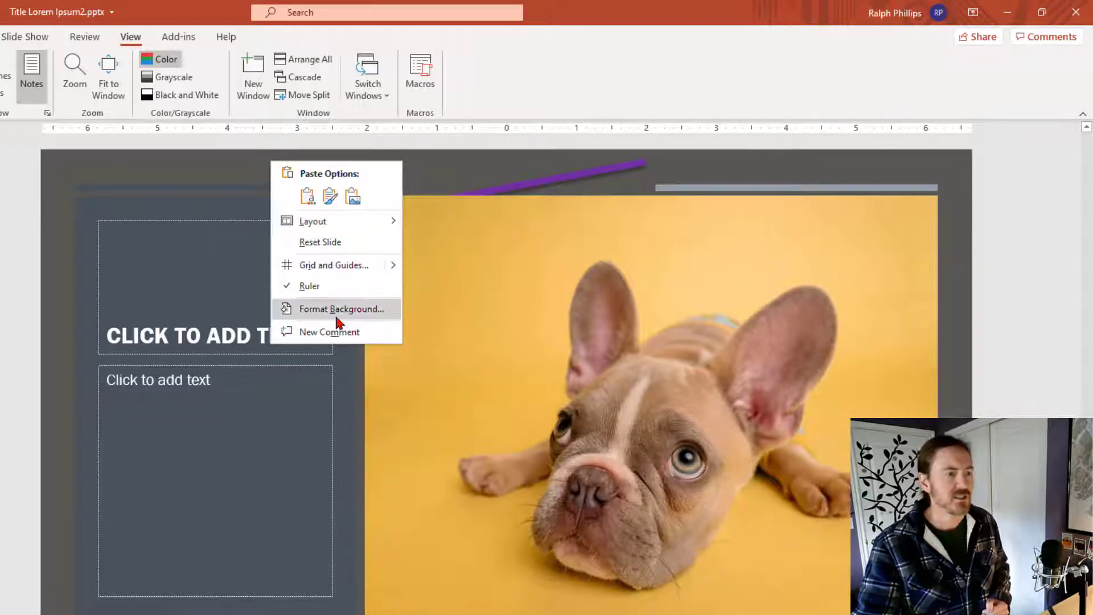
left_click(342, 308)
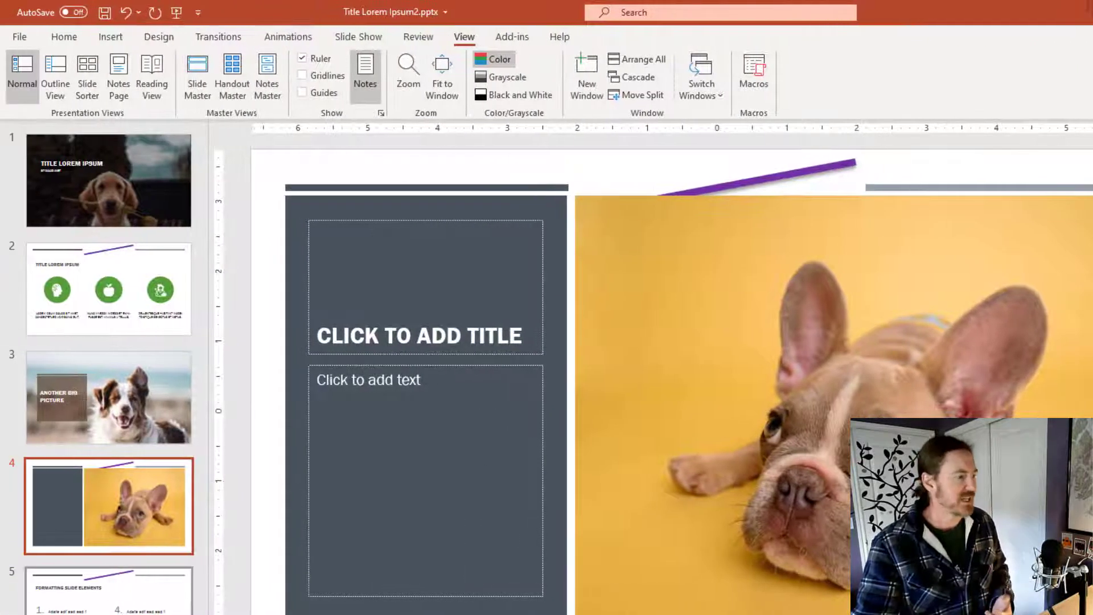
Review slides 3, 4 and 5, then return to slide 2
left_click(108, 397)
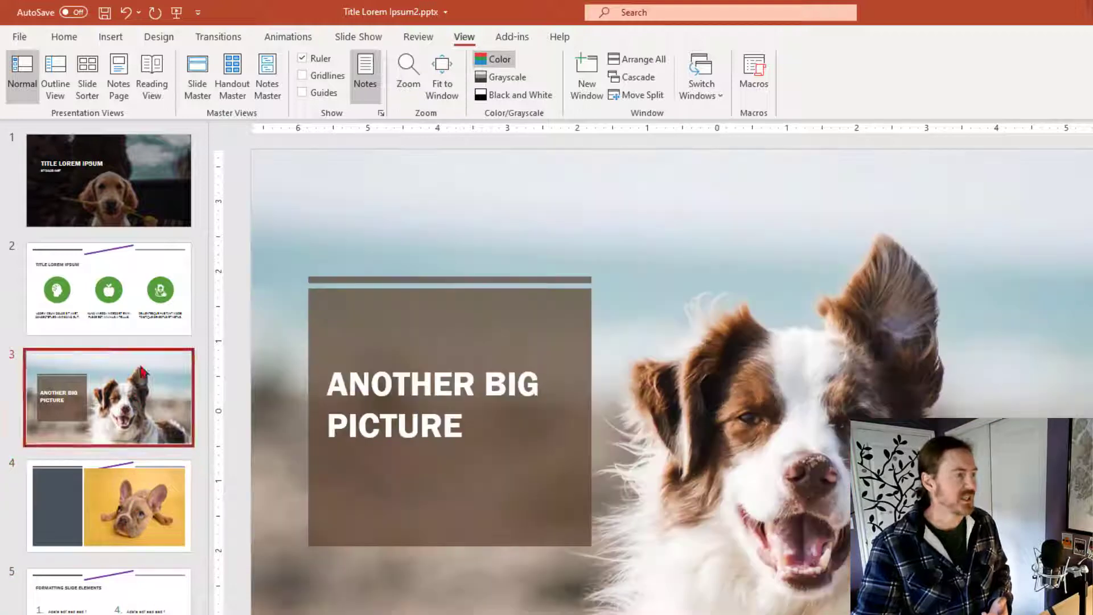
left_click(108, 505)
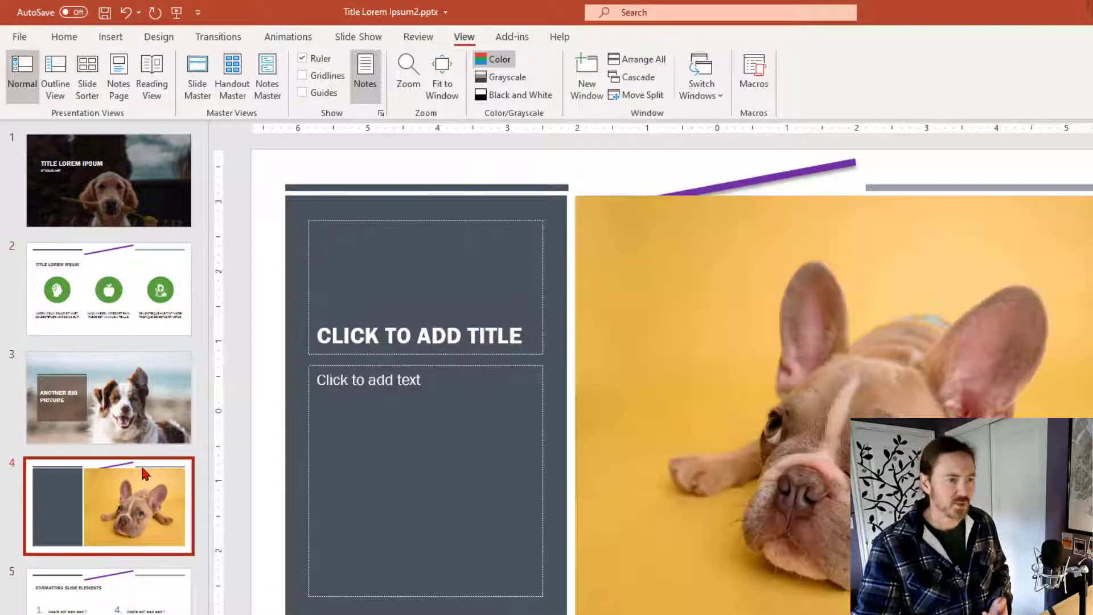
mouse_move(173, 584)
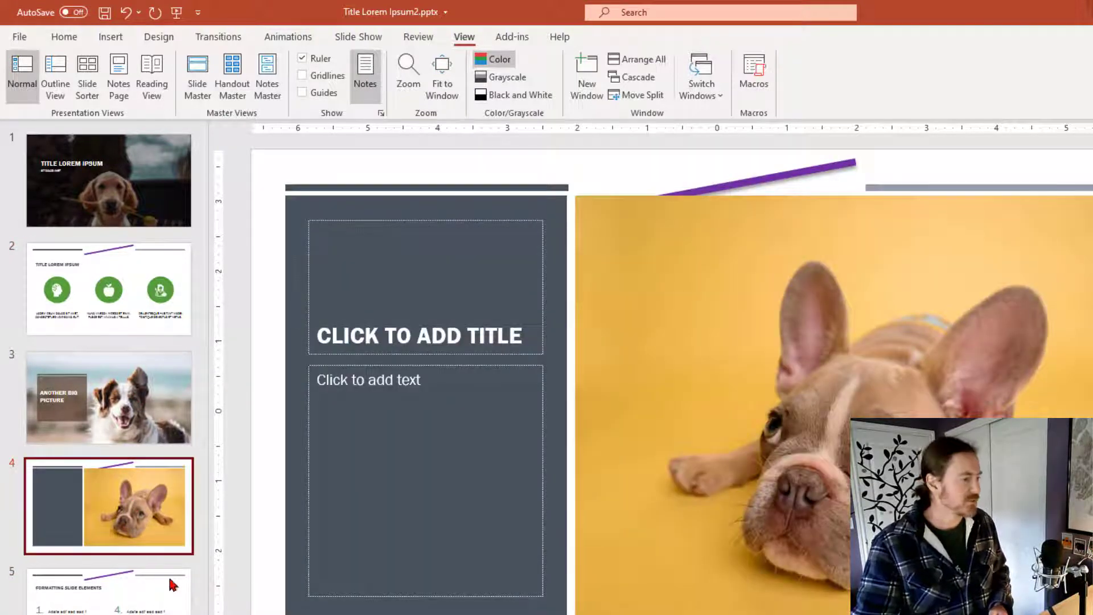
left_click(108, 589)
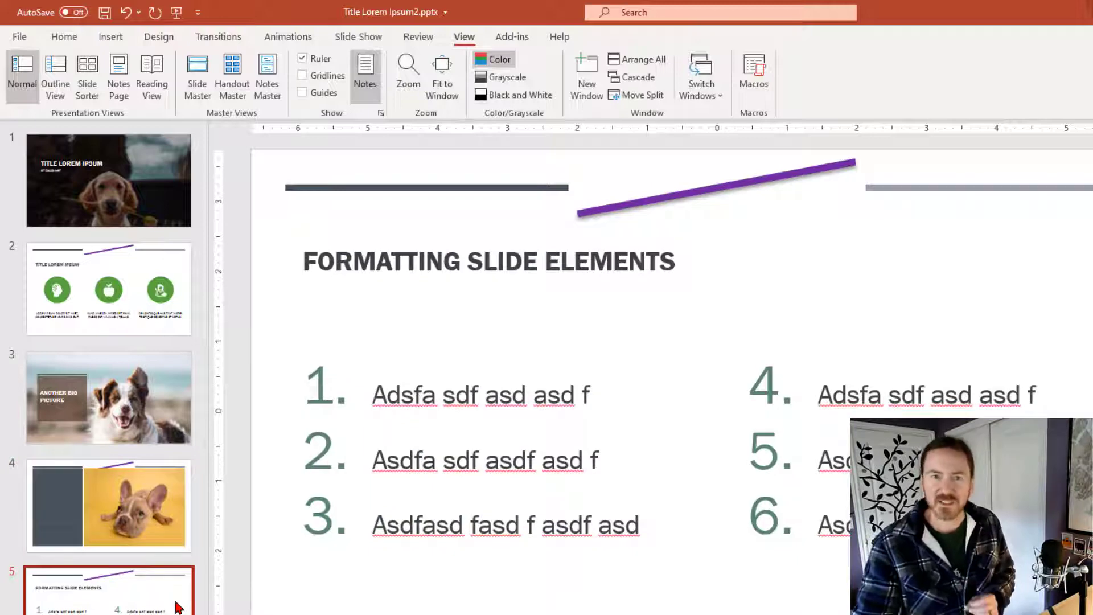
left_click(108, 288)
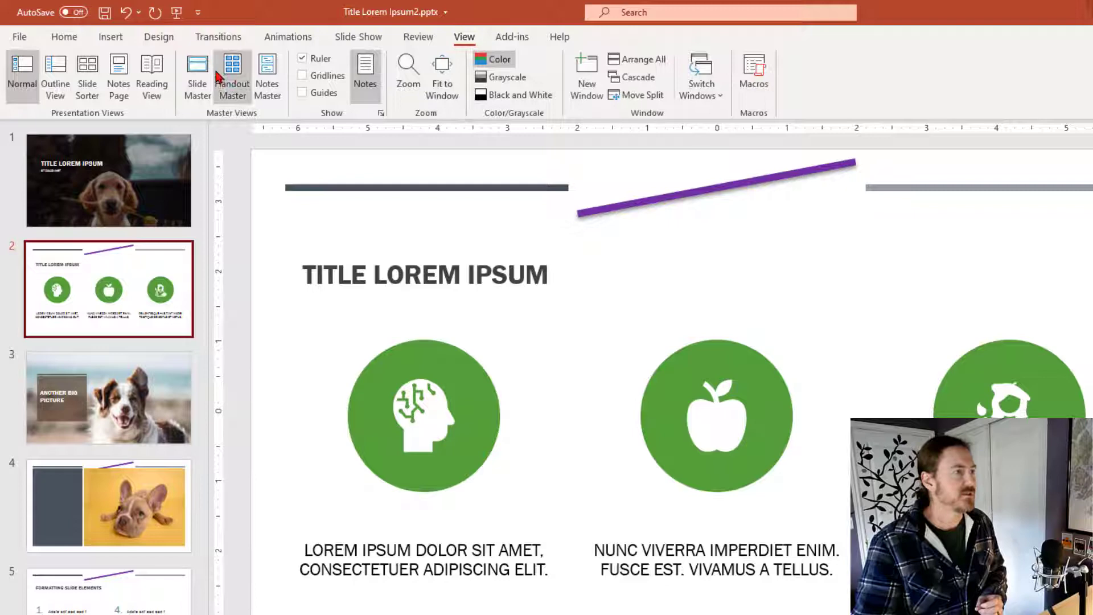
Reopen Slide Master view and select the top-level parent master
left_click(197, 75)
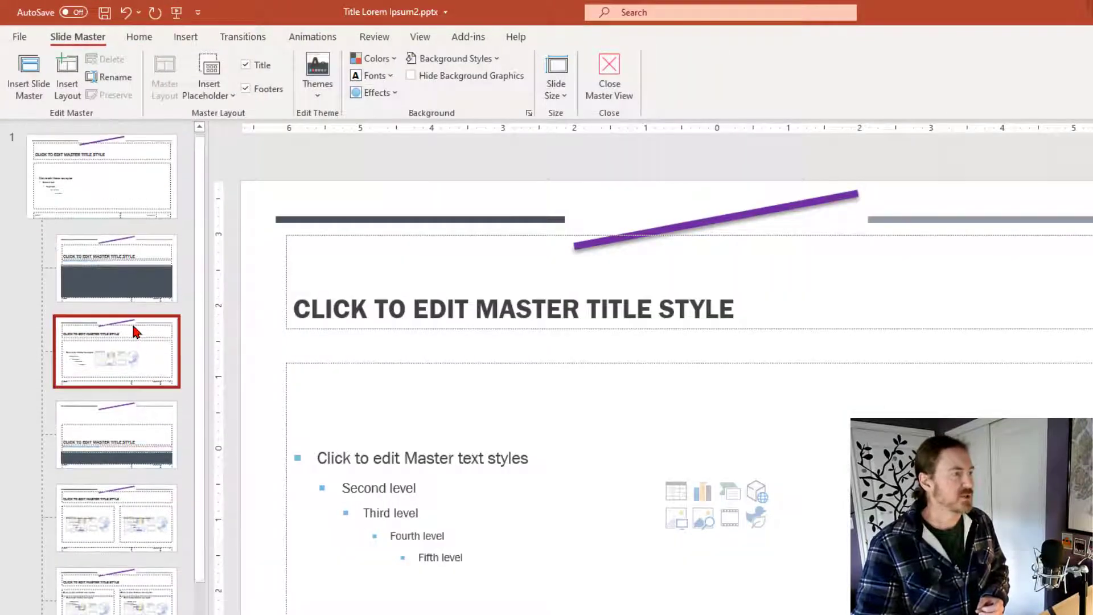
scroll("down", 3)
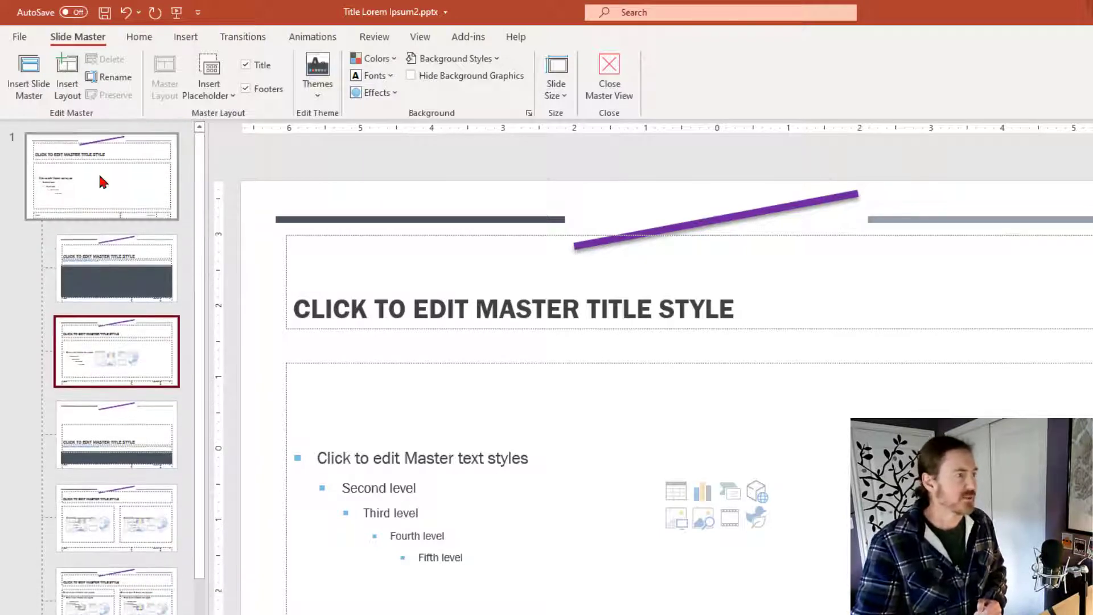
left_click(102, 174)
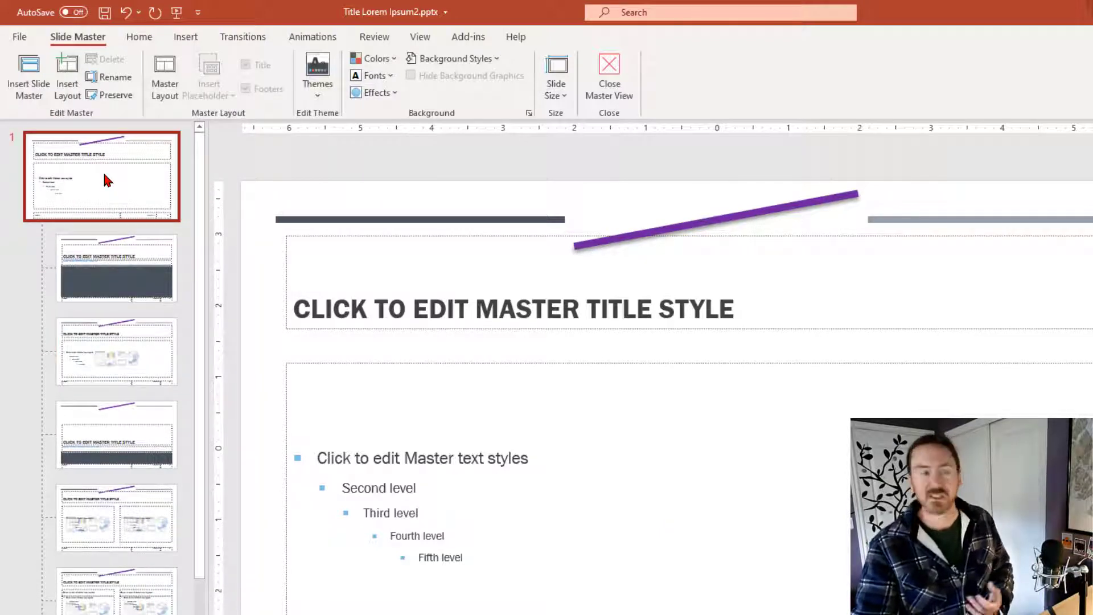
Flip the diagonal accent line to slope downward and recolor it red
left_click(711, 223)
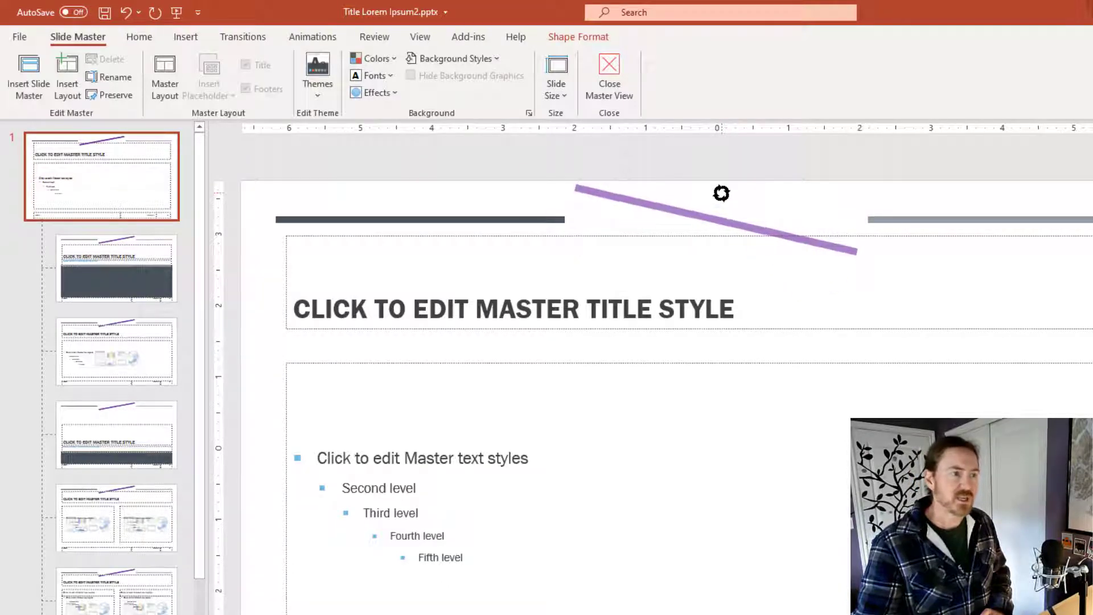
left_click(710, 209)
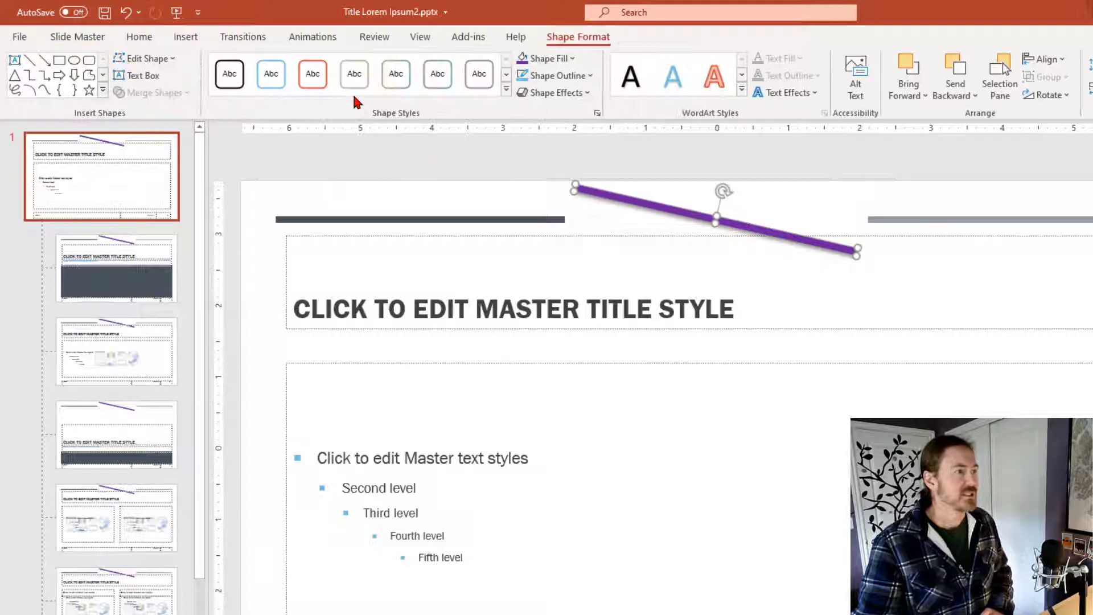
left_click(548, 58)
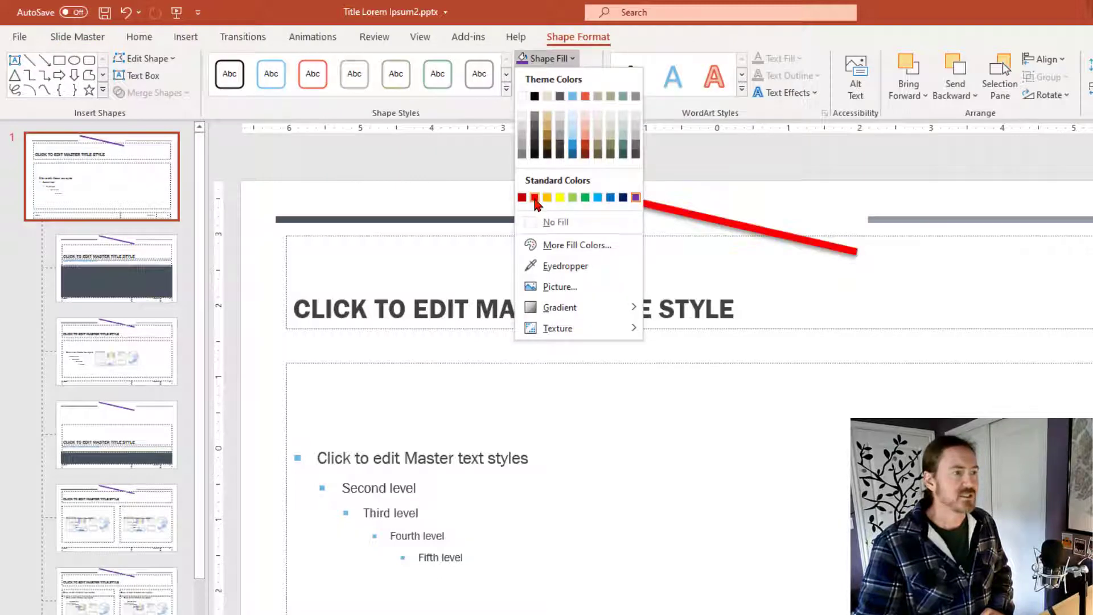
left_click(535, 197)
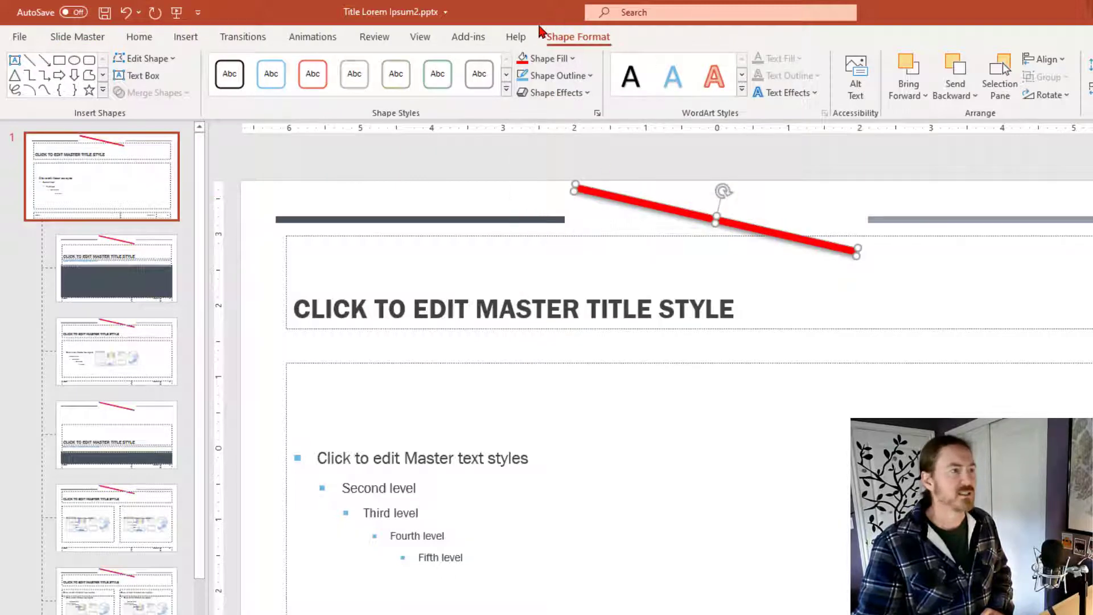
left_click(420, 36)
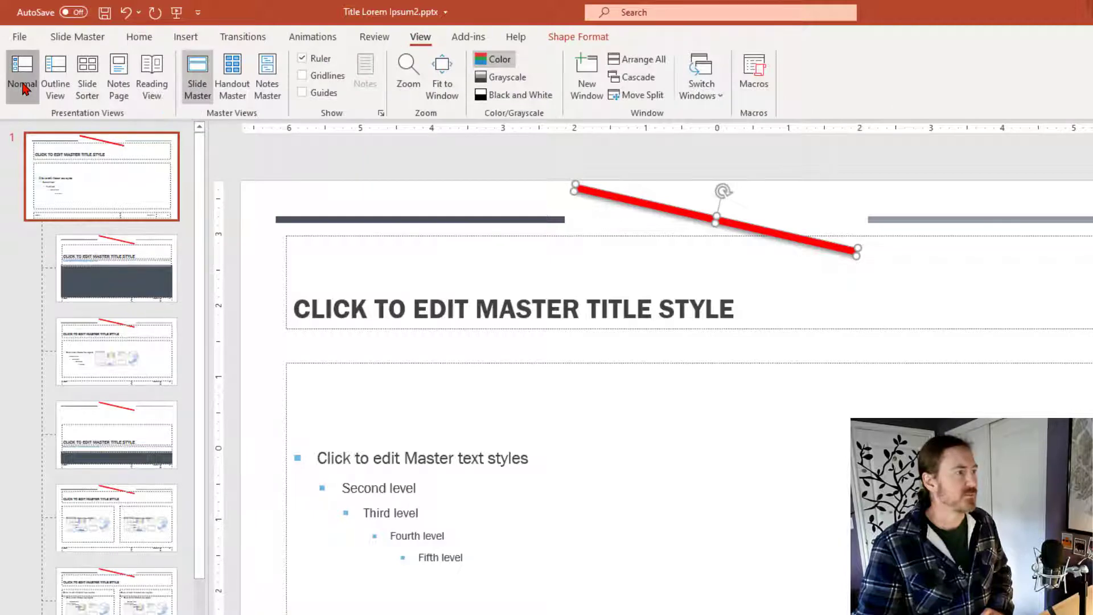
Return to Normal view and check the red line on slides 5, 3 and 4
left_click(21, 76)
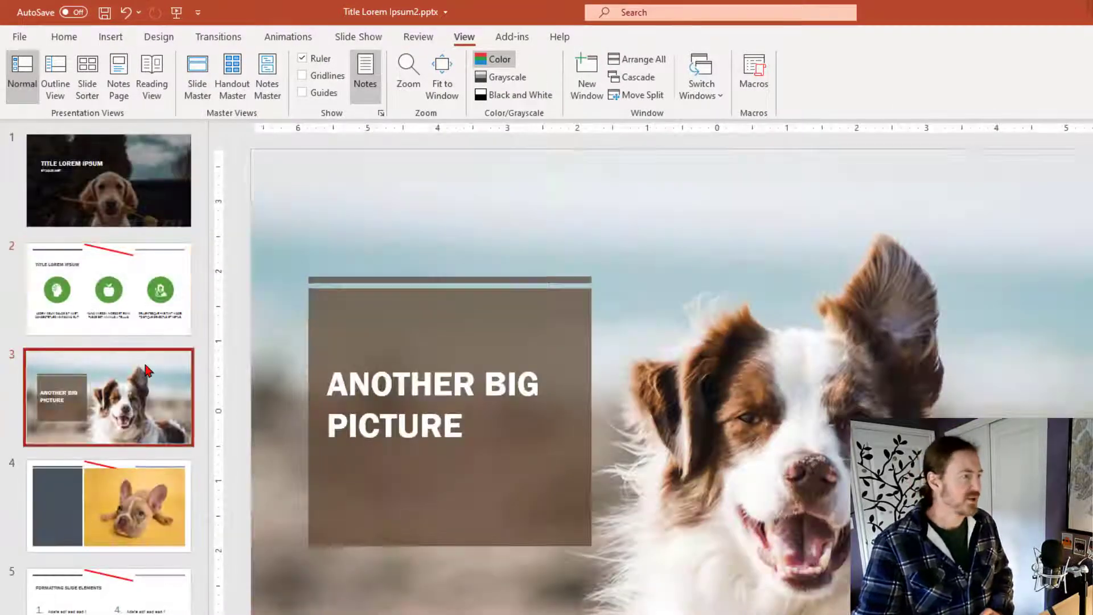
left_click(108, 585)
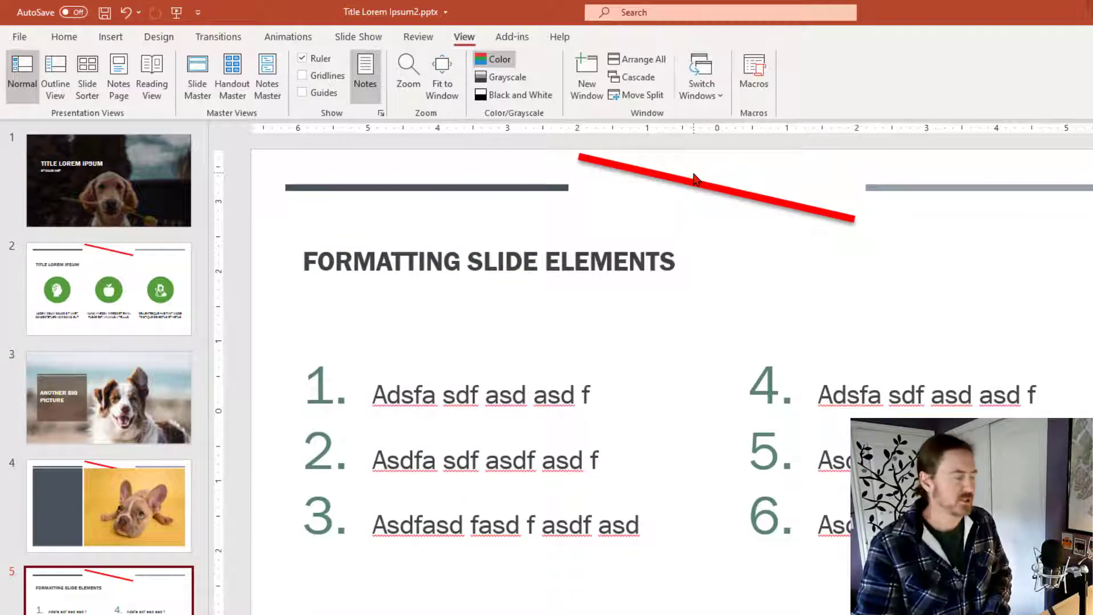
left_click(109, 397)
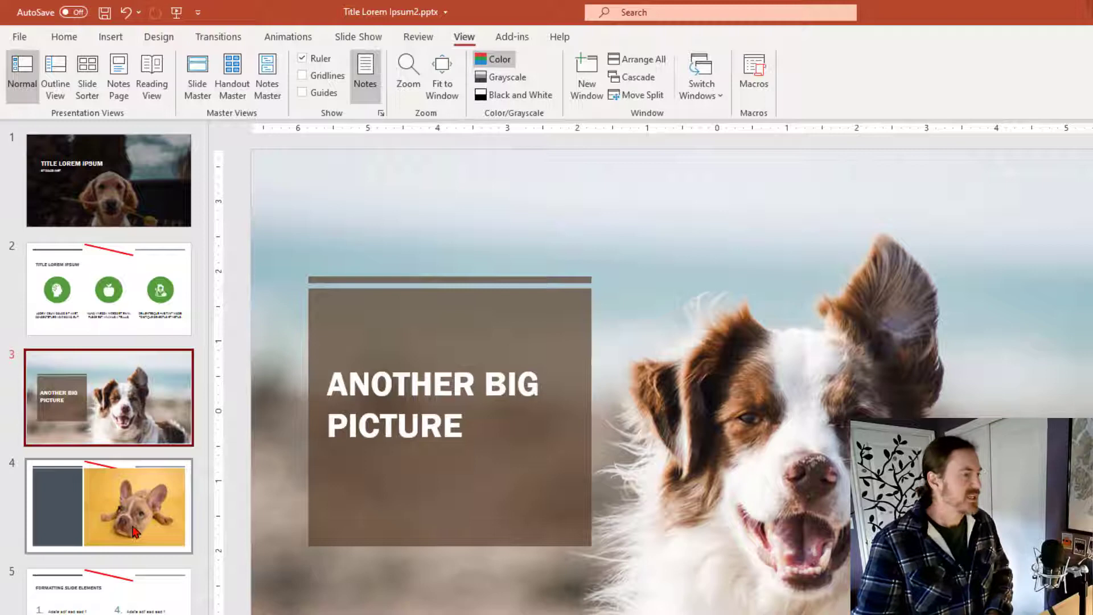
left_click(108, 506)
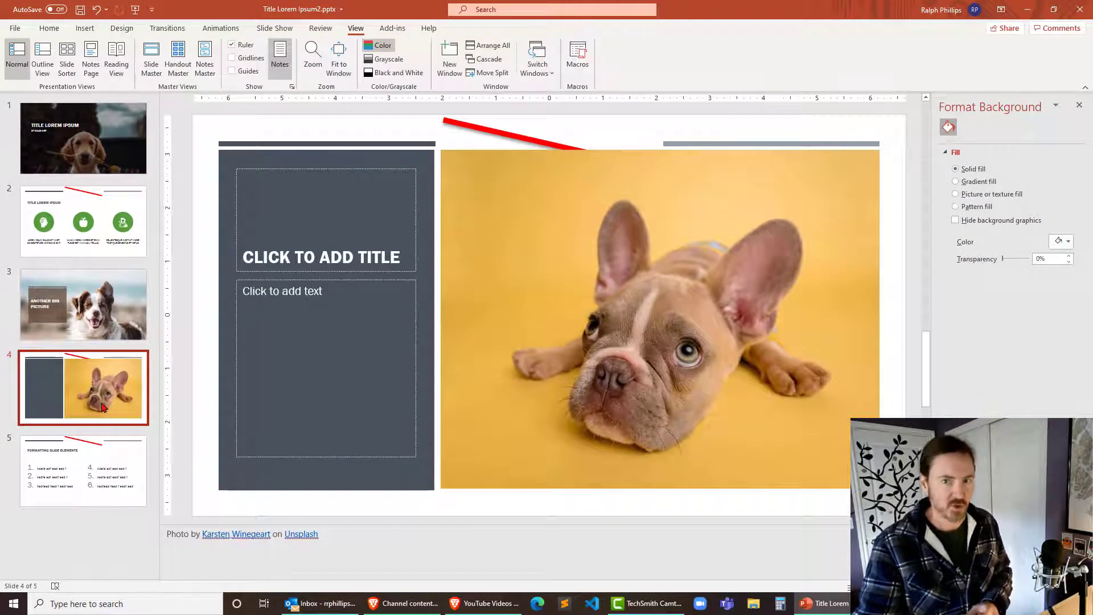
mouse_move(165, 406)
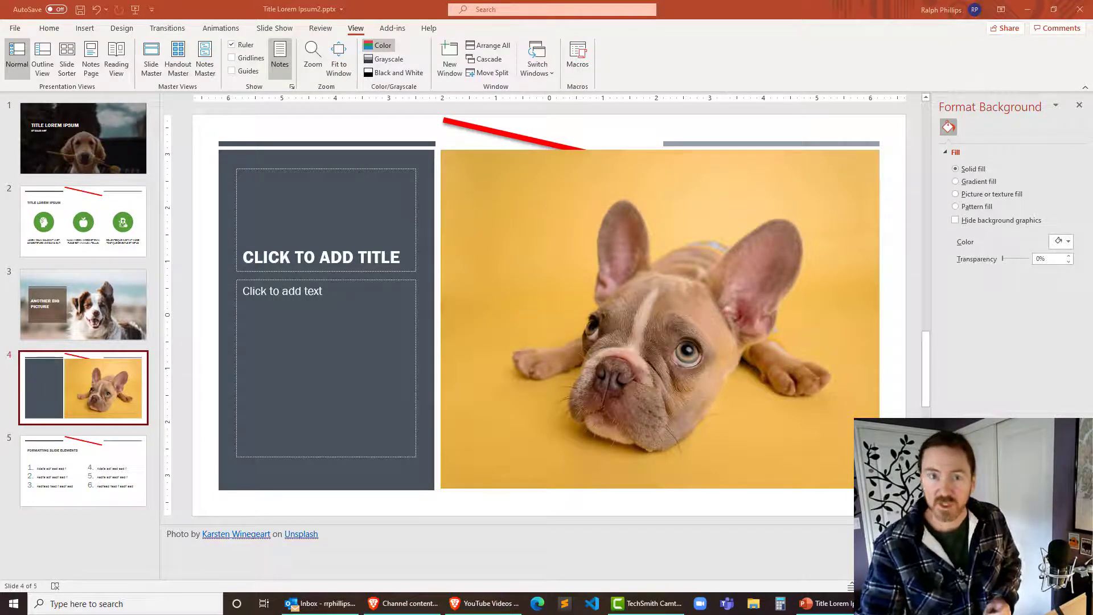
mouse_move(831, 193)
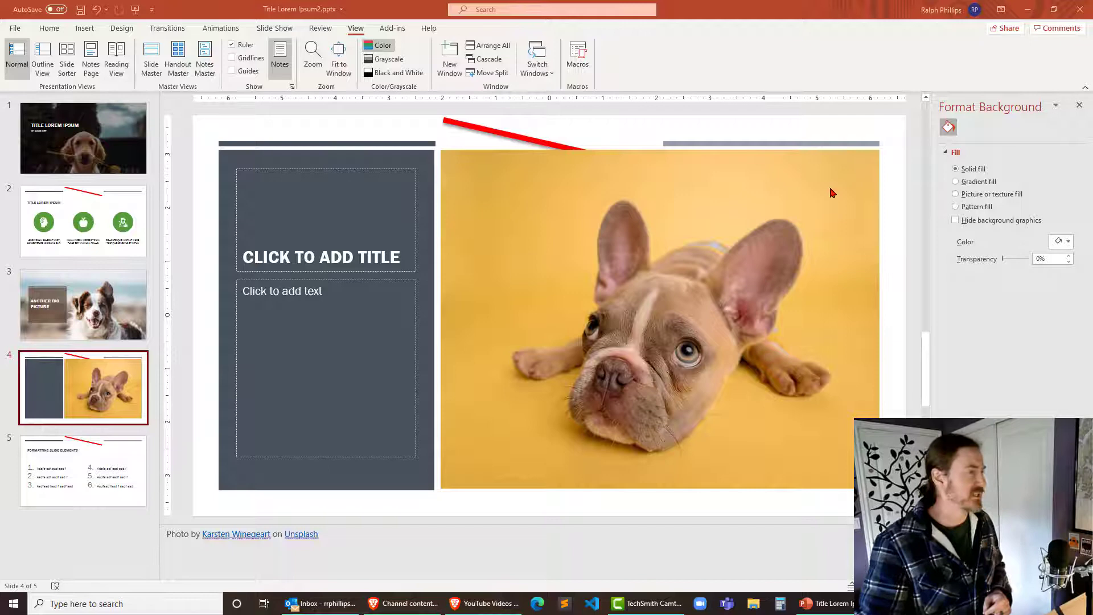
mouse_move(4, 83)
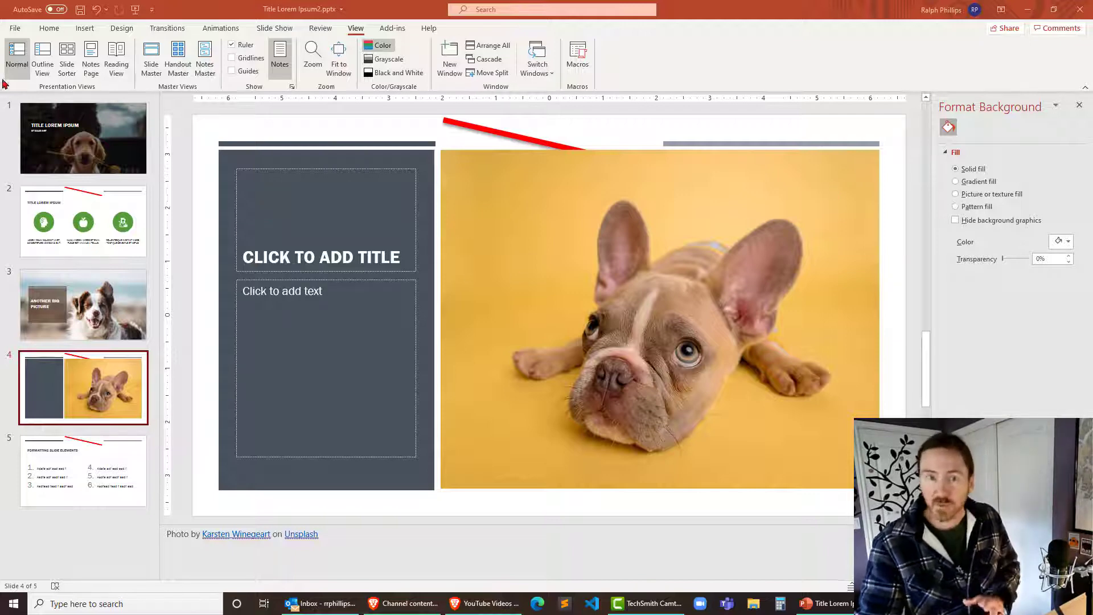
Create a new presentation from the Future forward template via File > New
left_click(14, 28)
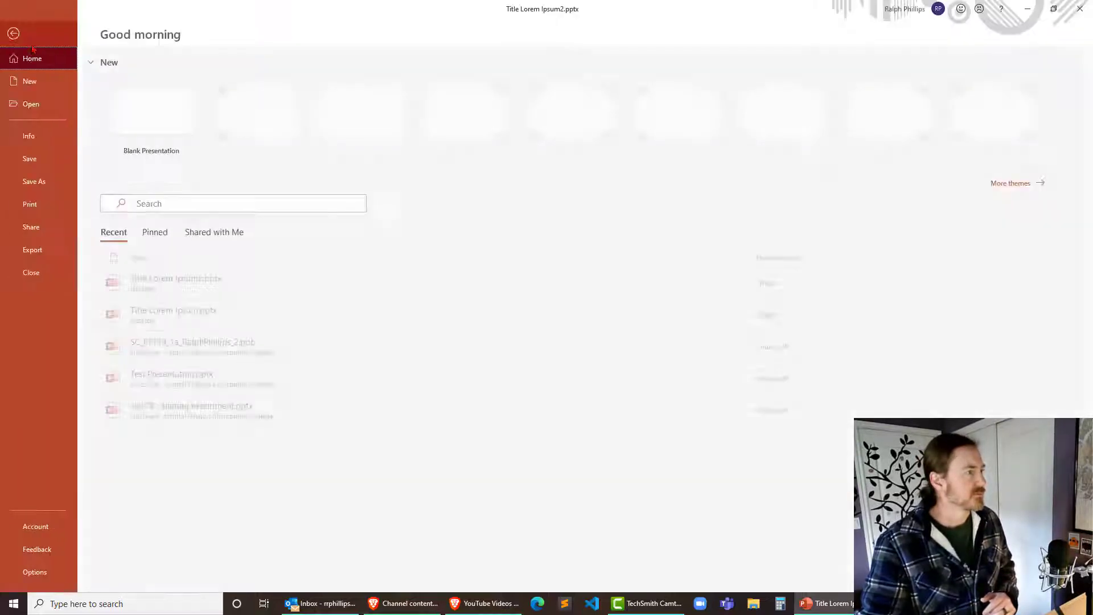
left_click(32, 81)
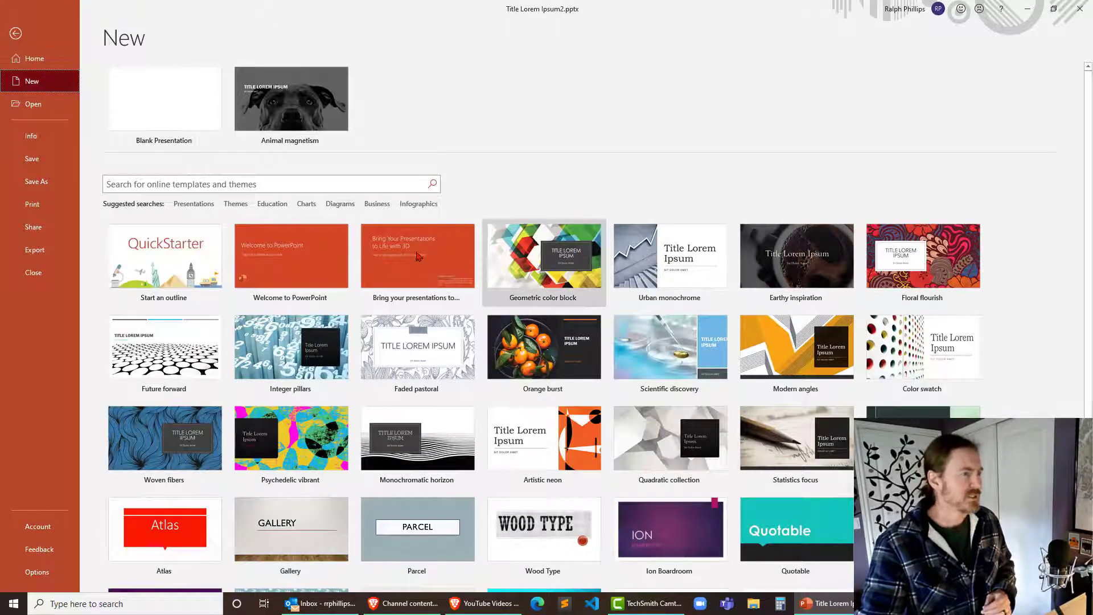
mouse_move(796, 256)
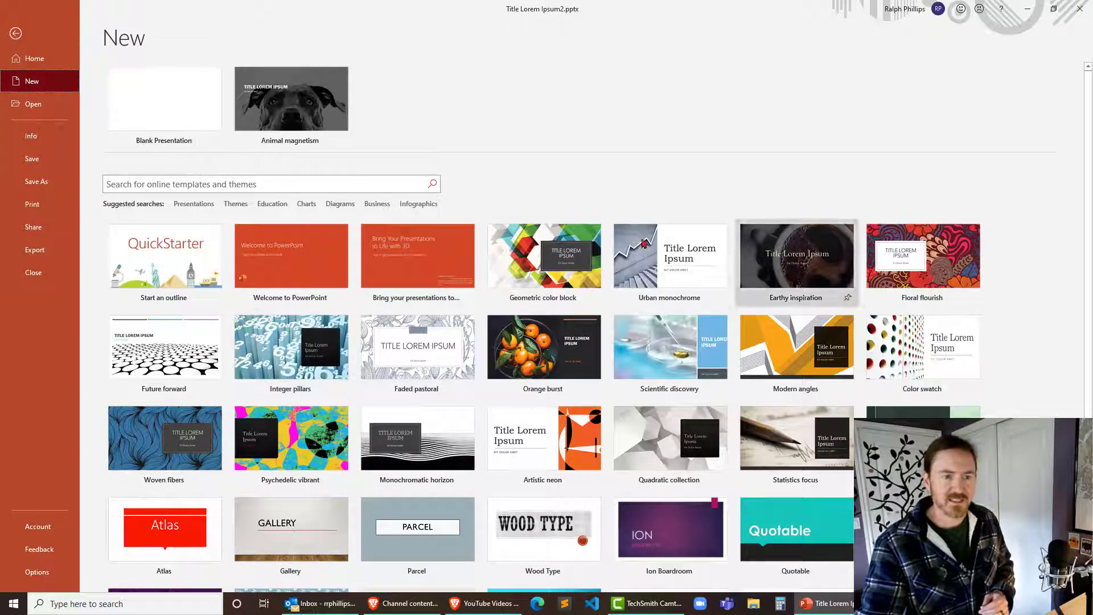
mouse_move(668, 353)
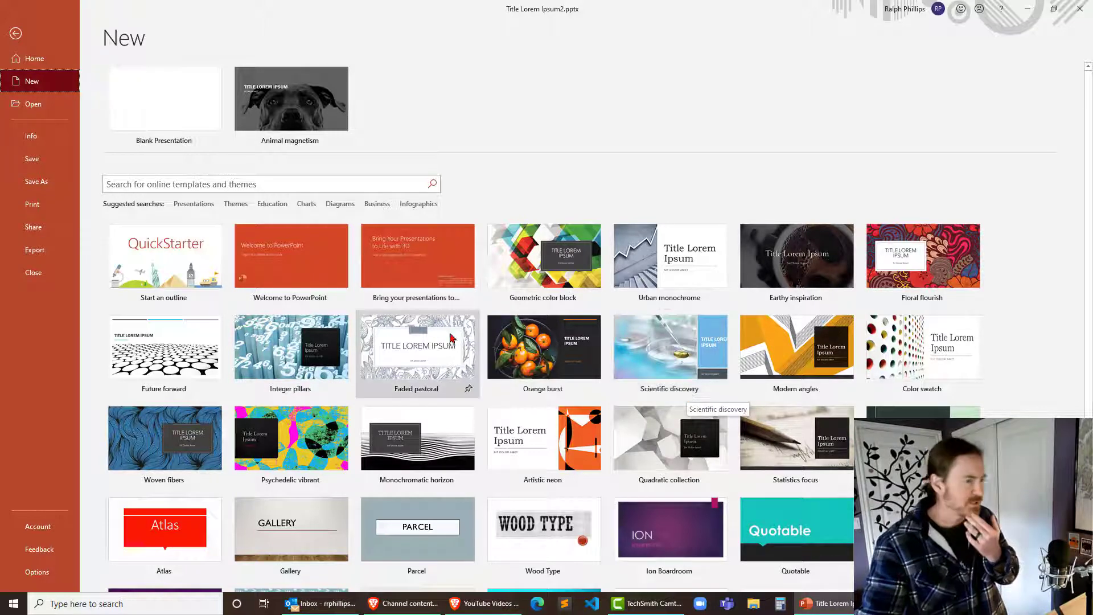
mouse_move(174, 351)
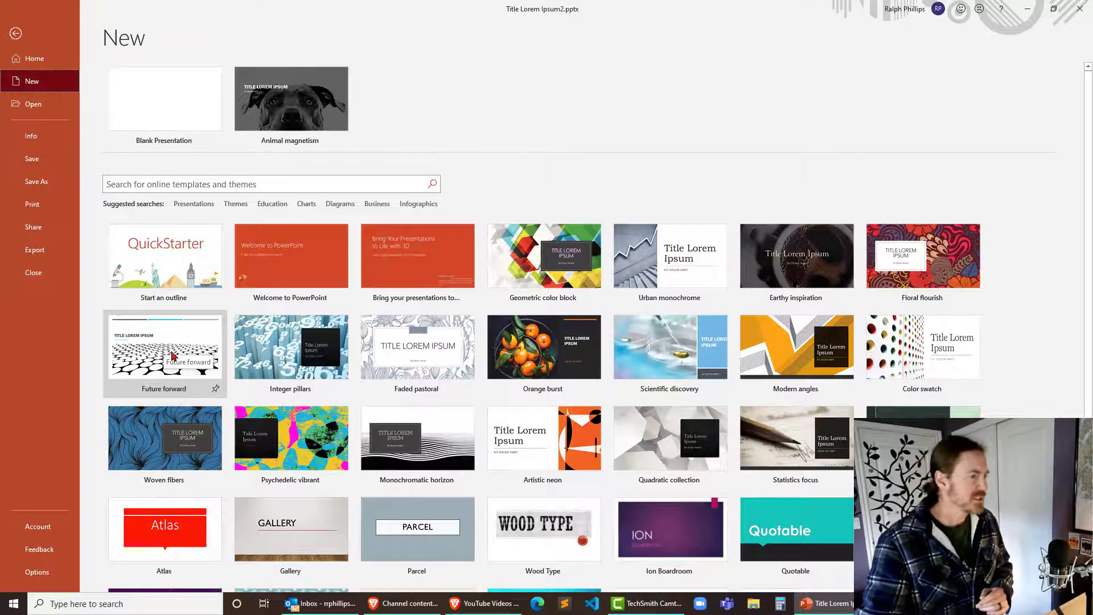
mouse_move(156, 328)
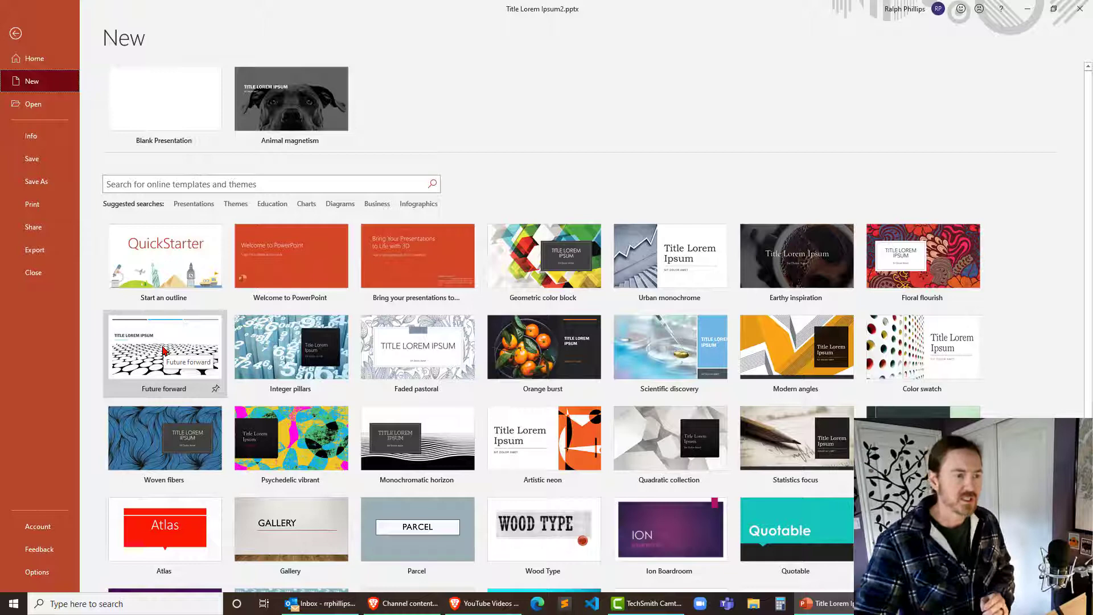
mouse_move(542, 347)
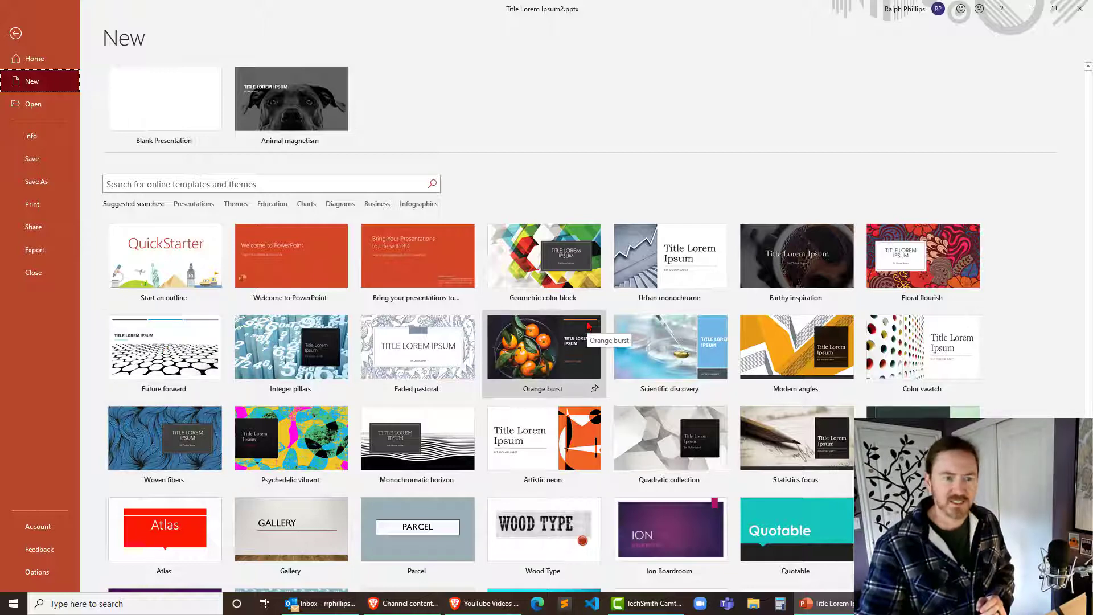
mouse_move(787, 387)
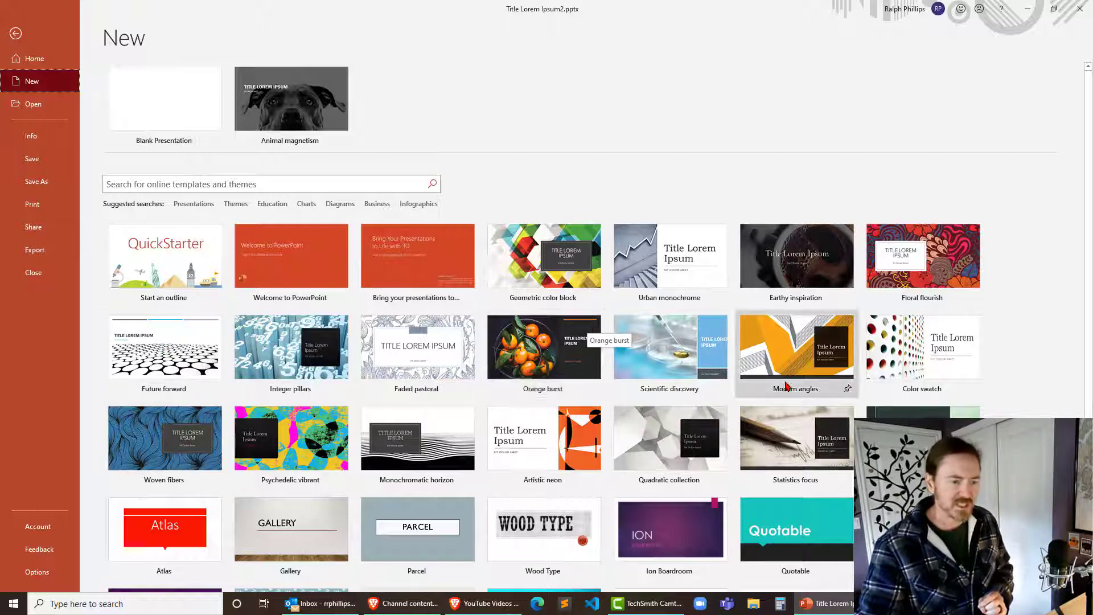
scroll("down", 3)
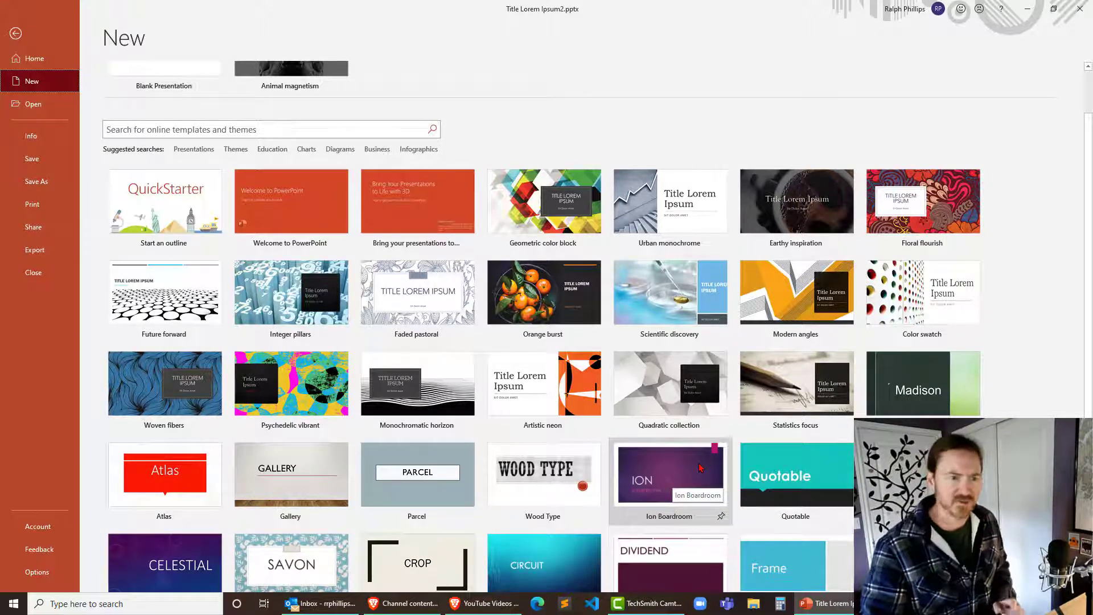
mouse_move(164, 293)
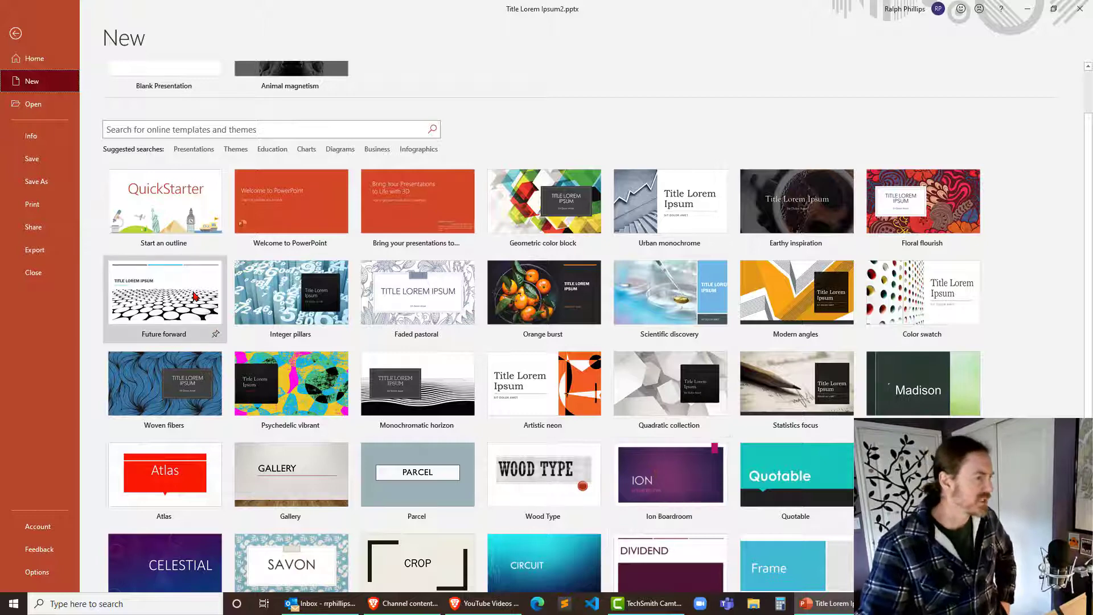
left_click(164, 293)
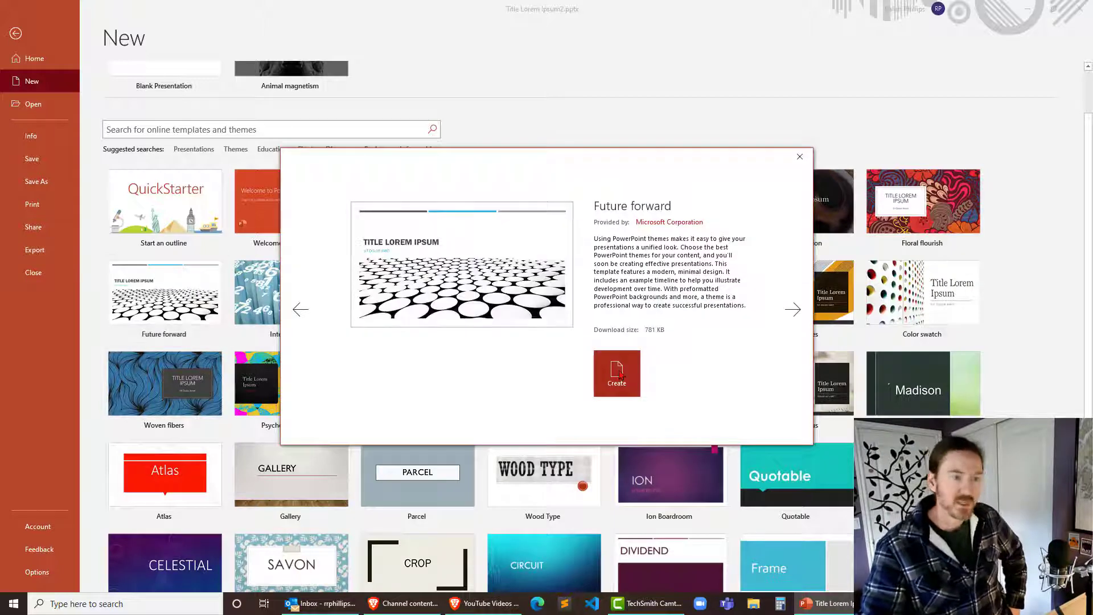
left_click(616, 374)
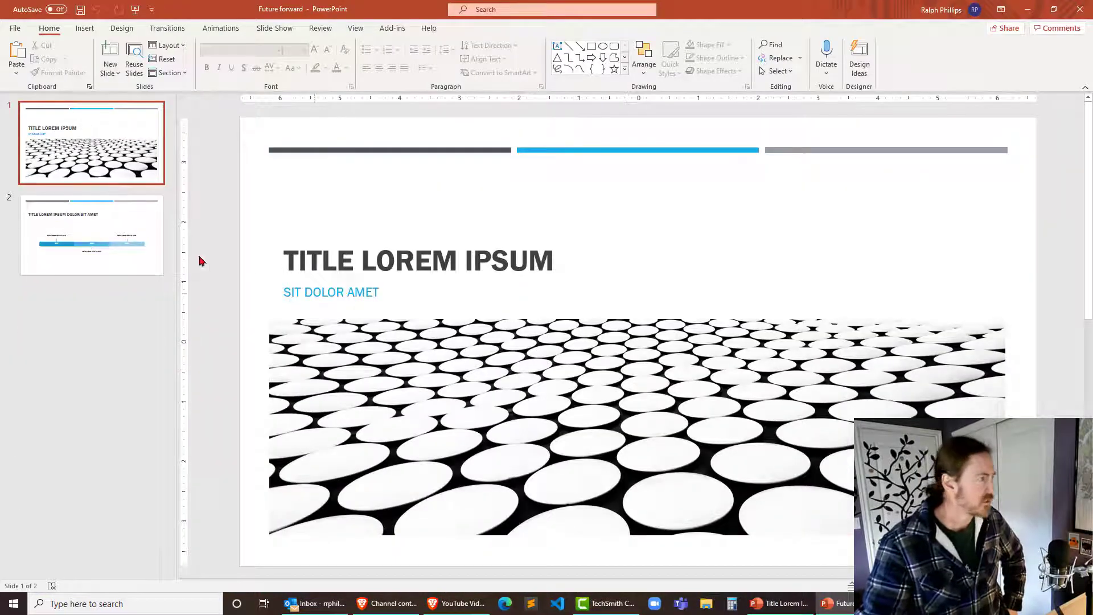
Add a slide after the timeline slide titled 'STYLED NUMBERED LIST'
left_click(91, 234)
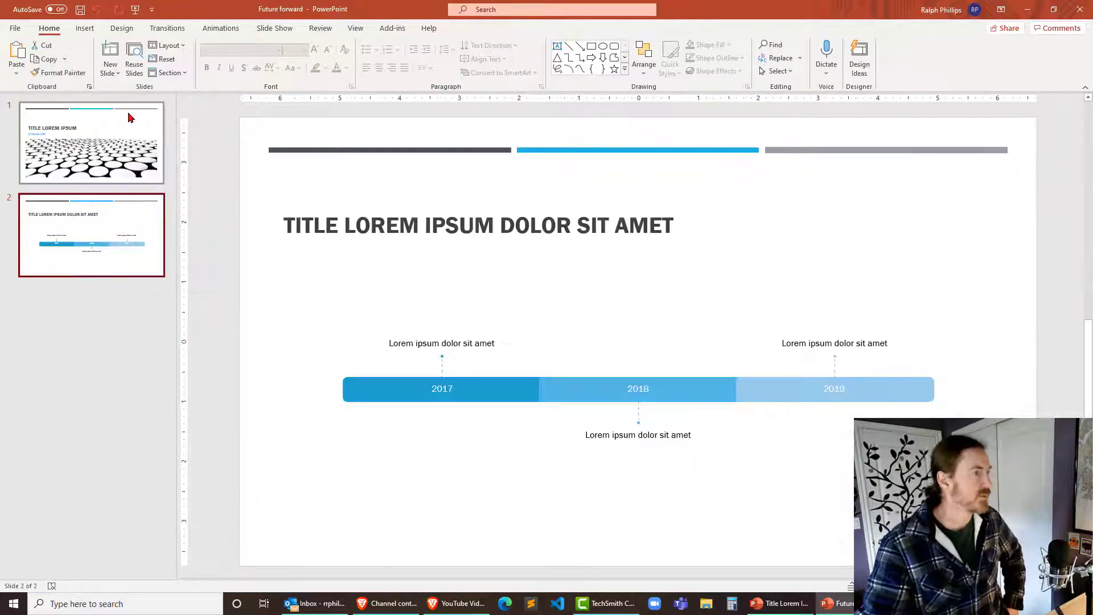
left_click(109, 53)
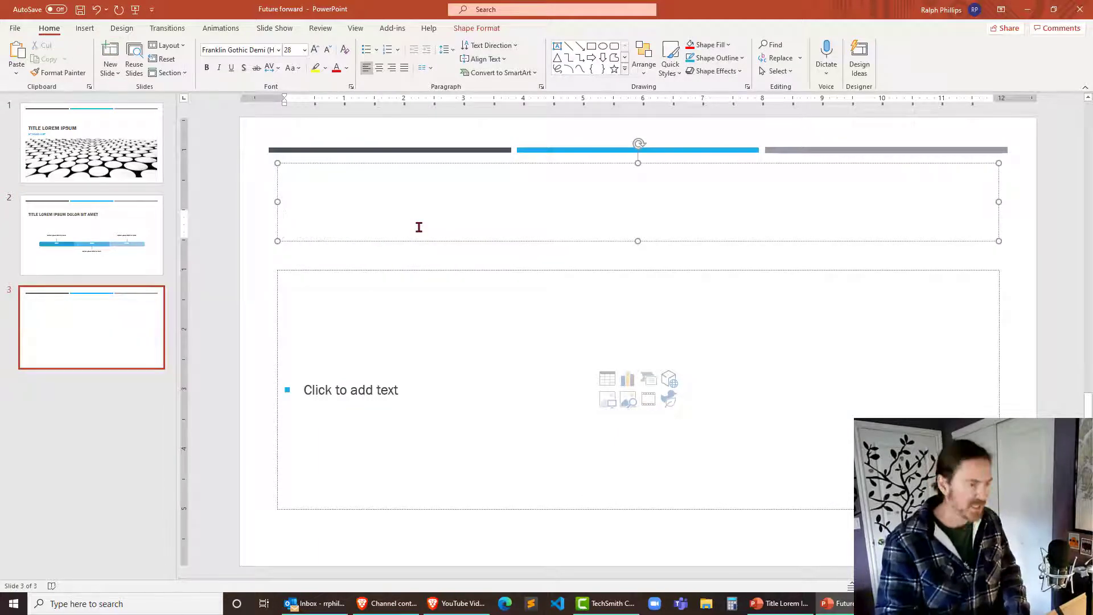
type("STYLED")
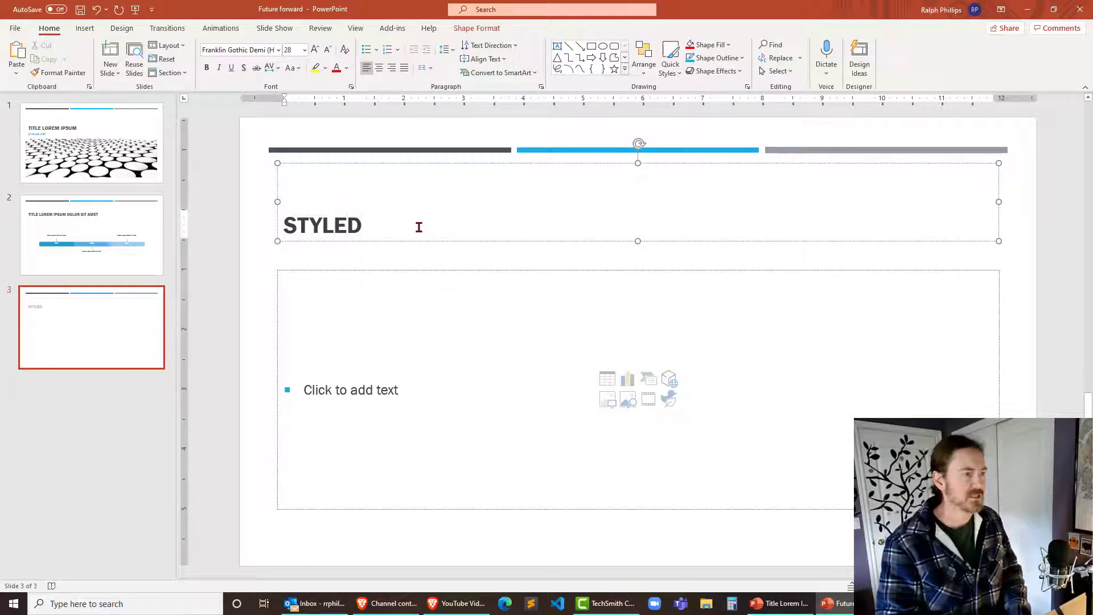
type("NUMBERED")
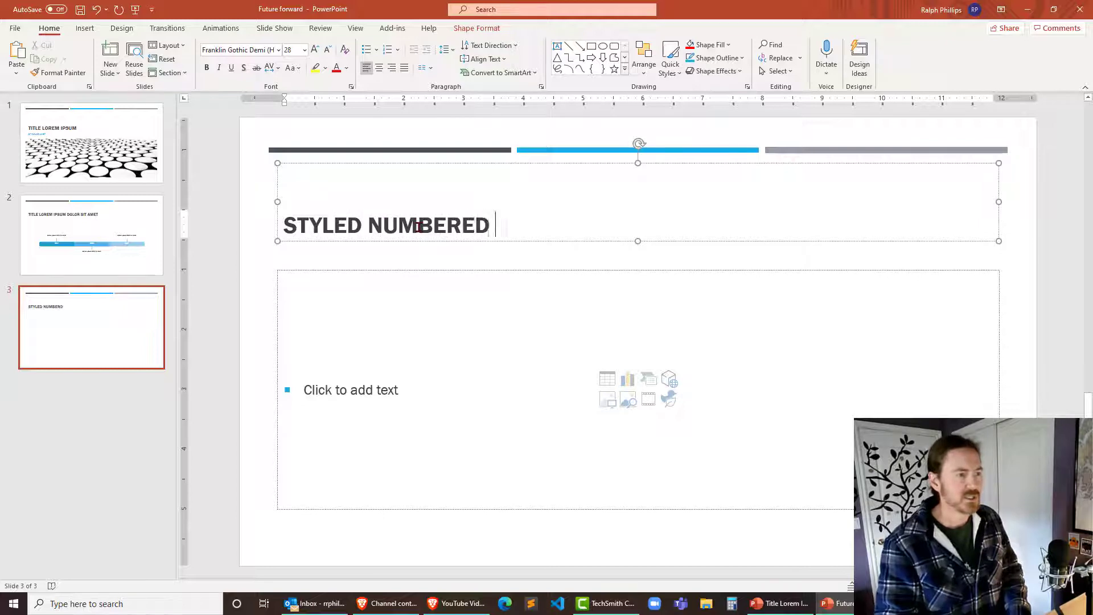
type("LIST")
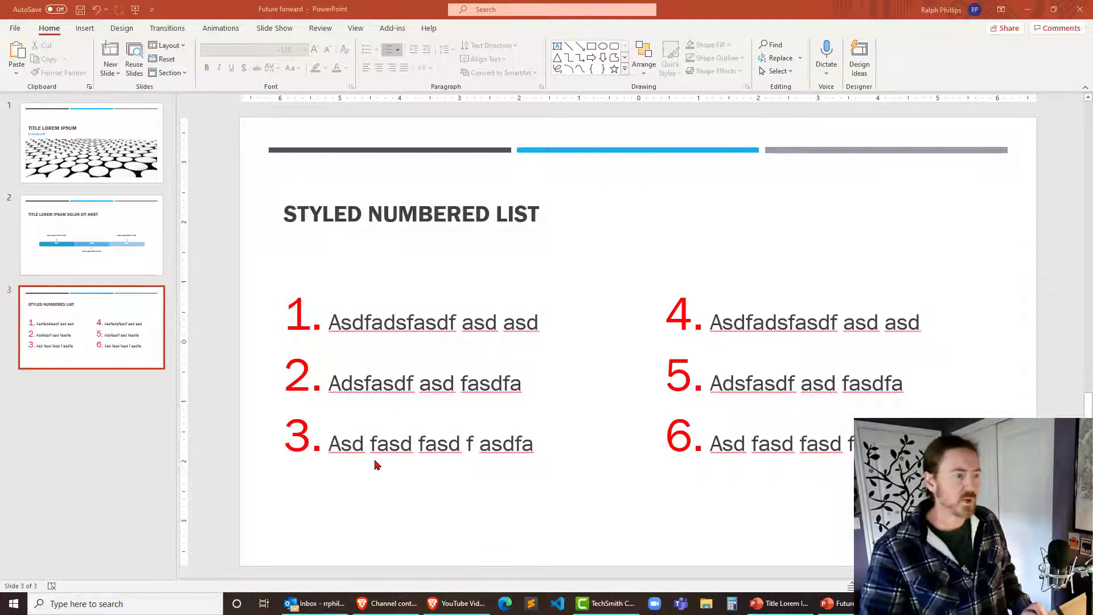
mouse_move(690, 509)
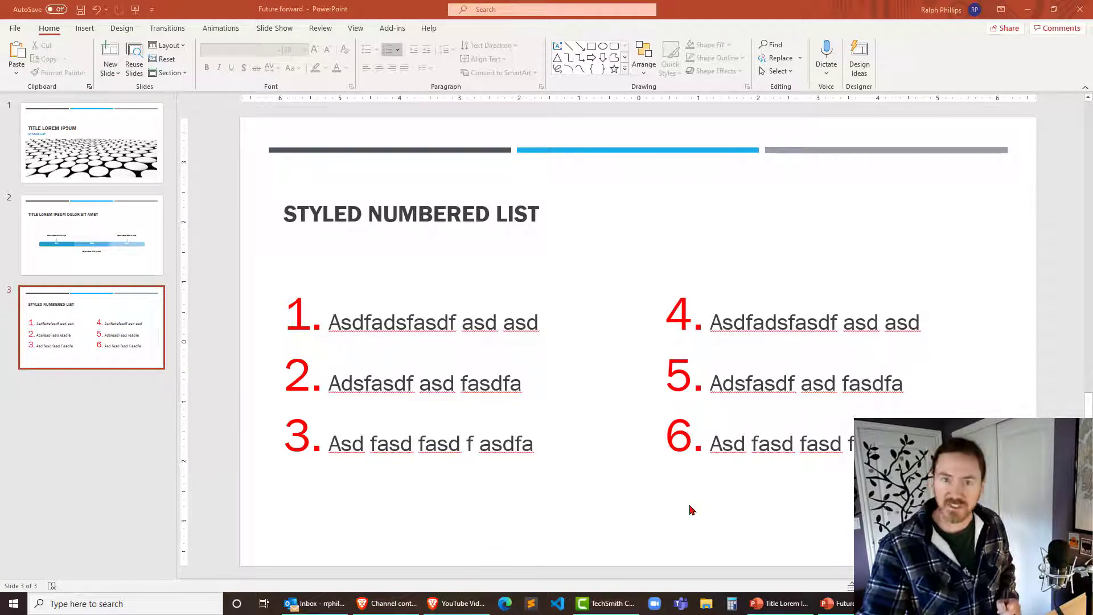
mouse_move(329, 365)
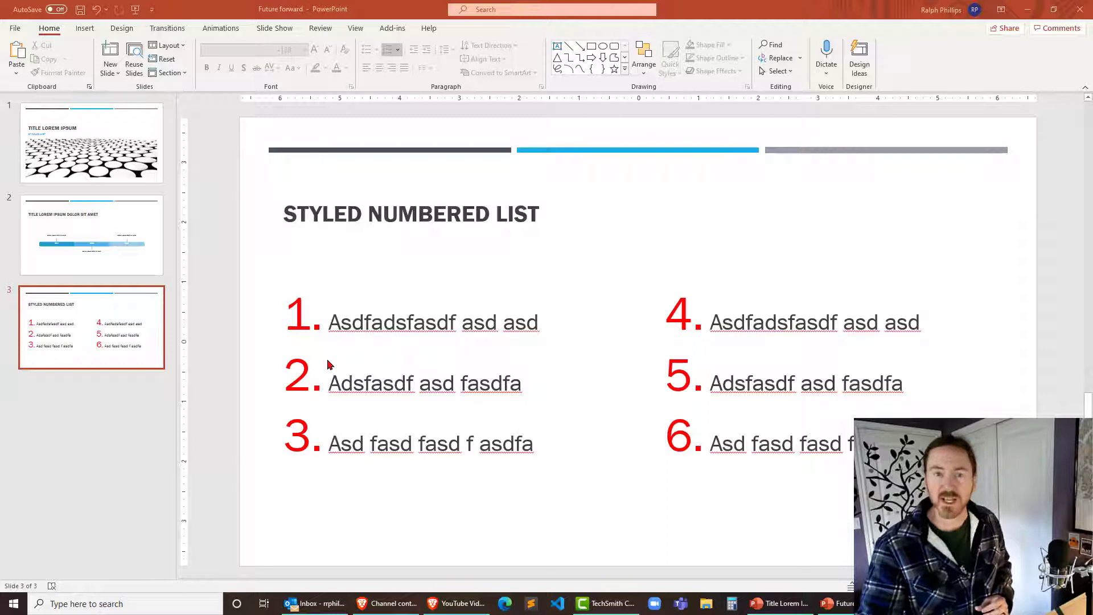
mouse_move(314, 381)
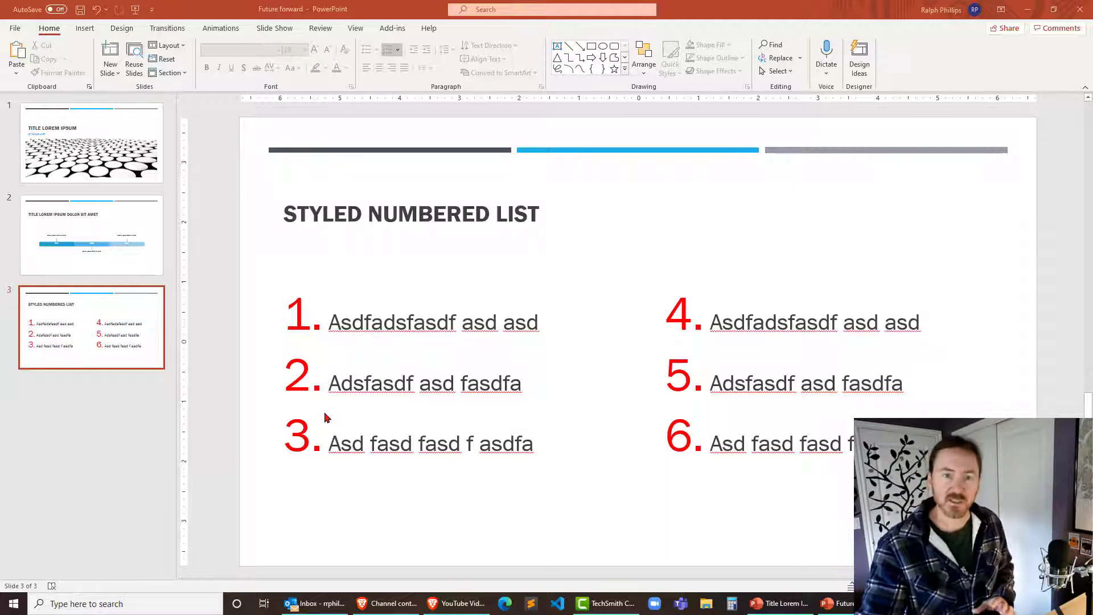
mouse_move(409, 411)
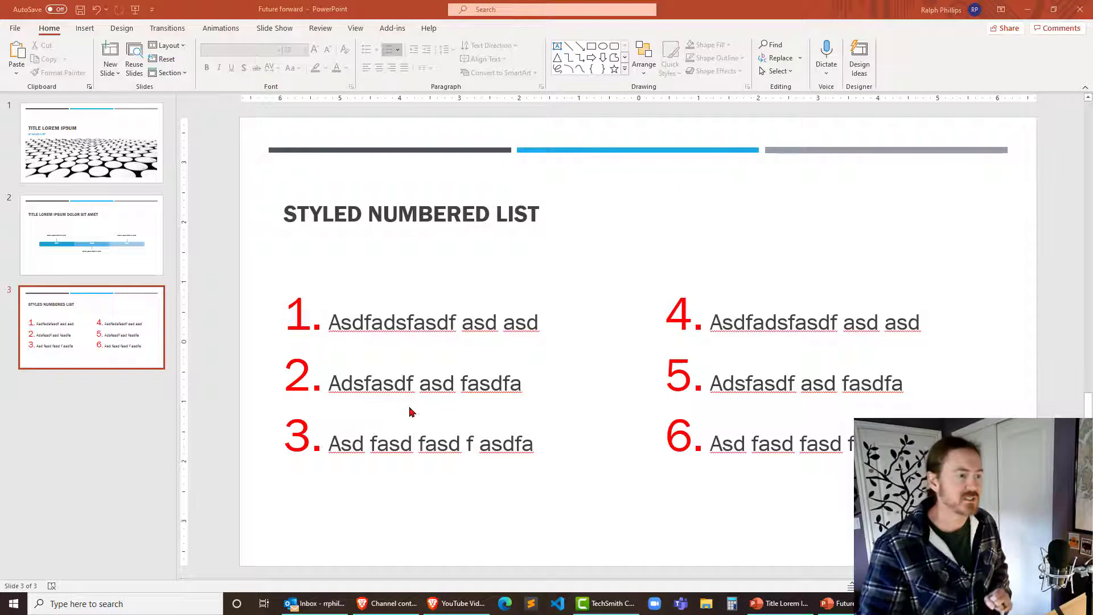
mouse_move(784, 418)
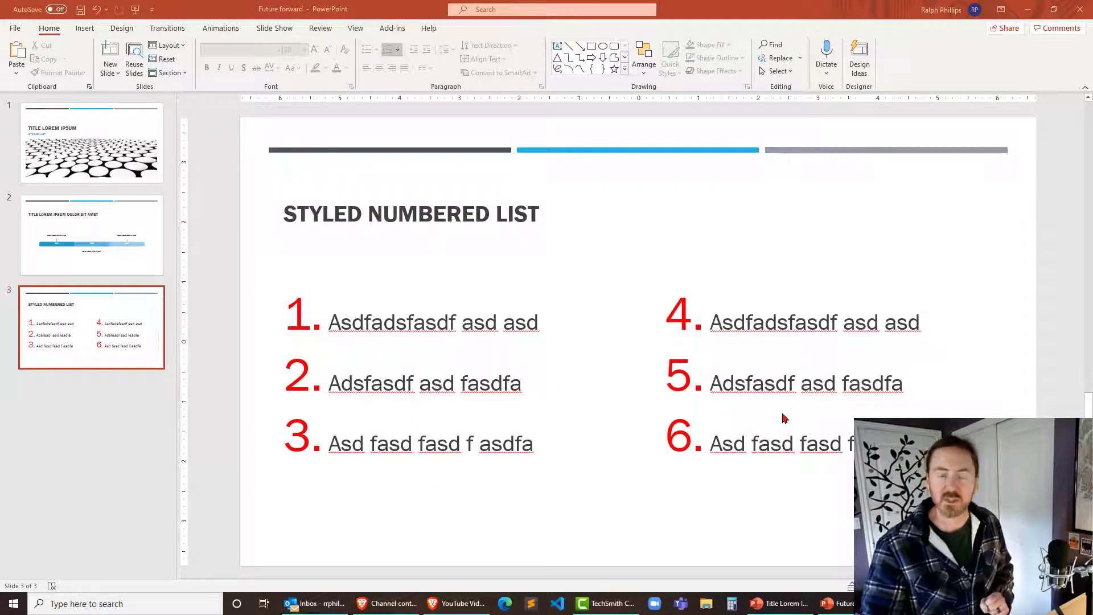
mouse_move(325, 319)
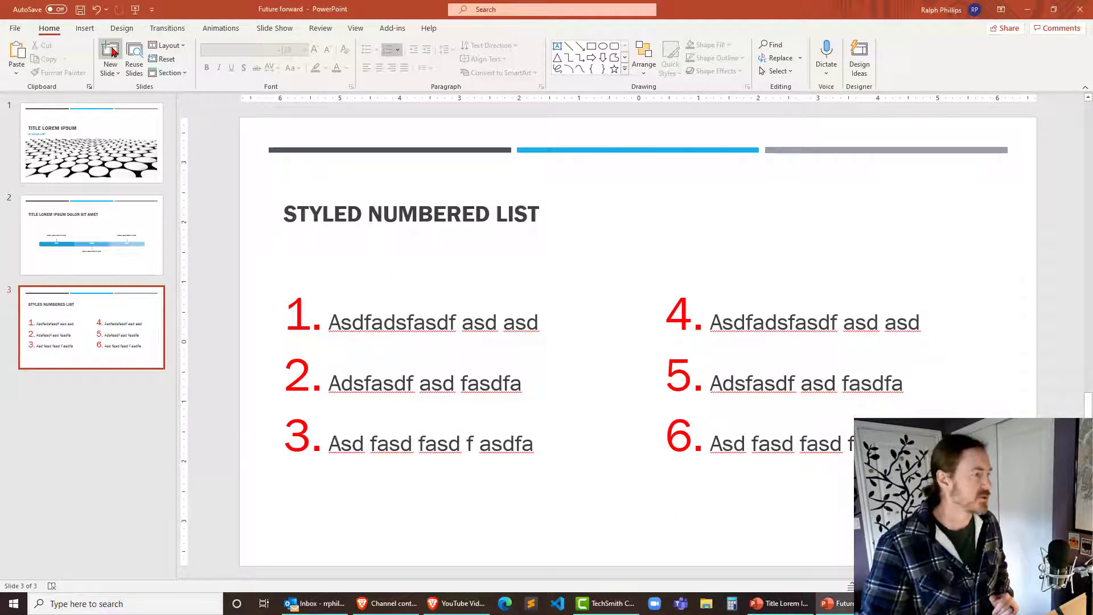
Add a fourth two-column slide and title it STYLE VISUAL ELEMENTS
left_click(109, 54)
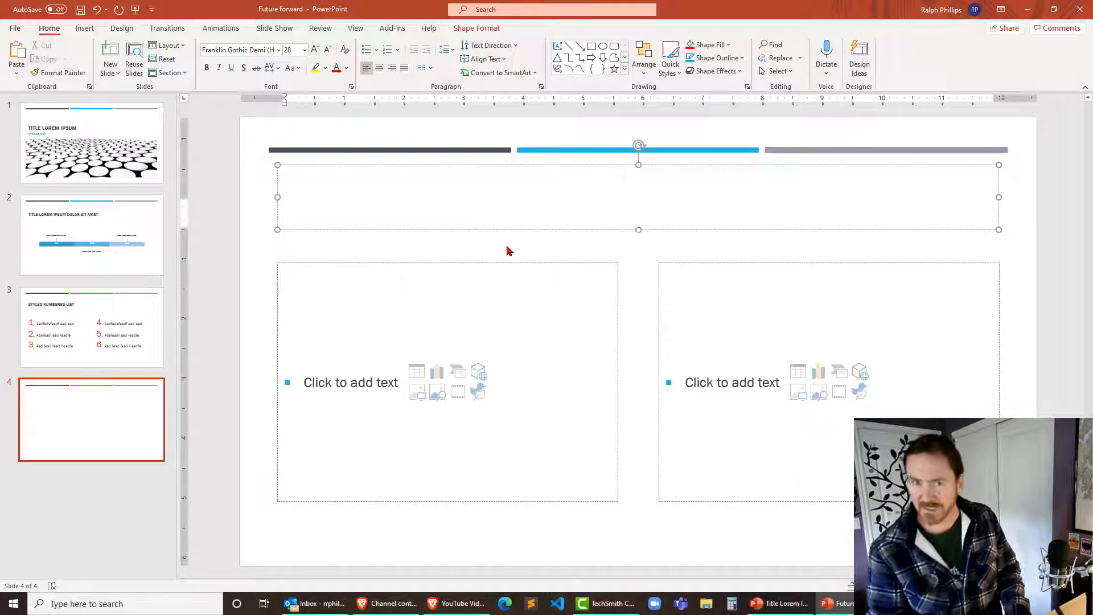
type("$")
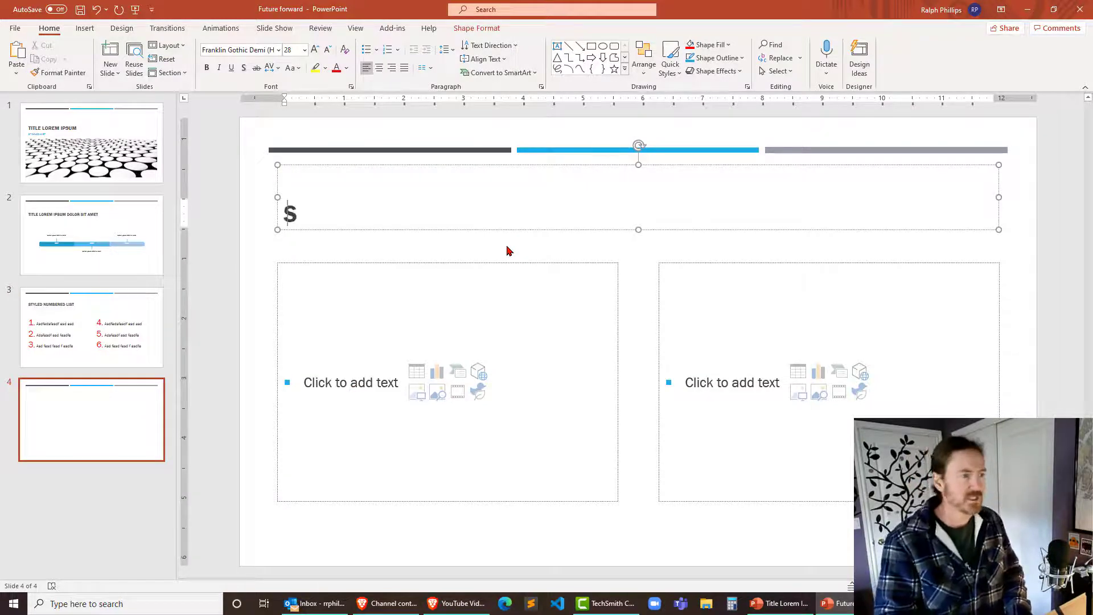
type("TYLE")
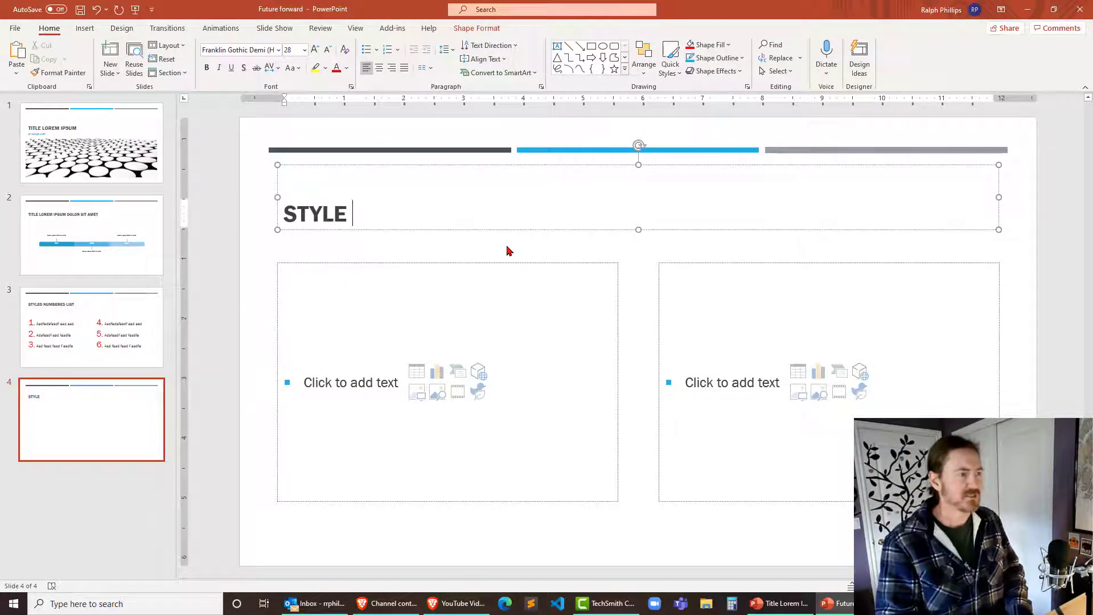
type("VISUAL ELEM")
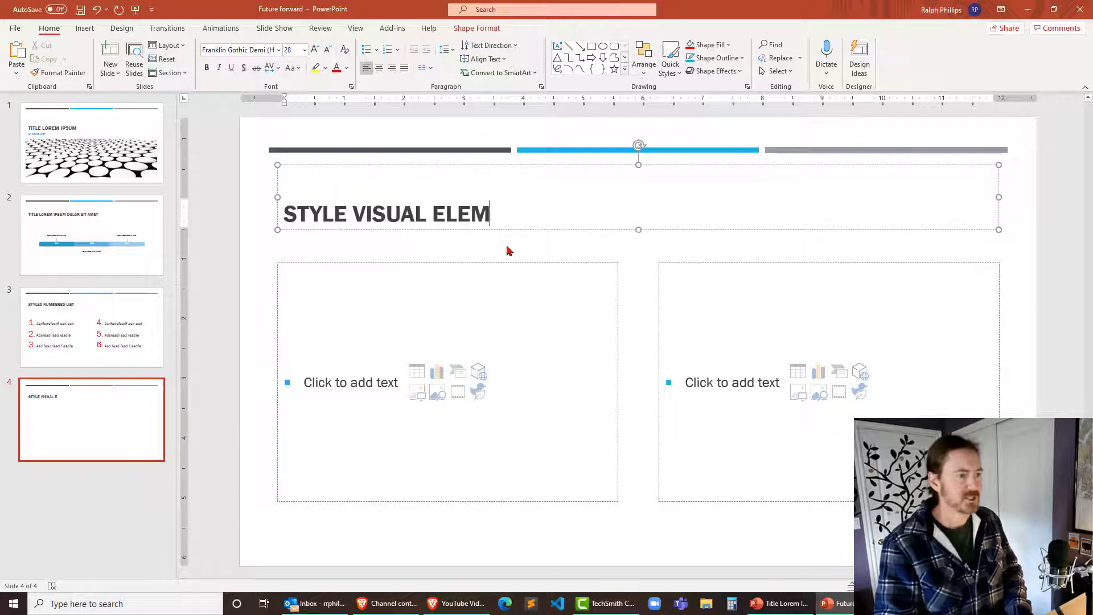
type("ENTS")
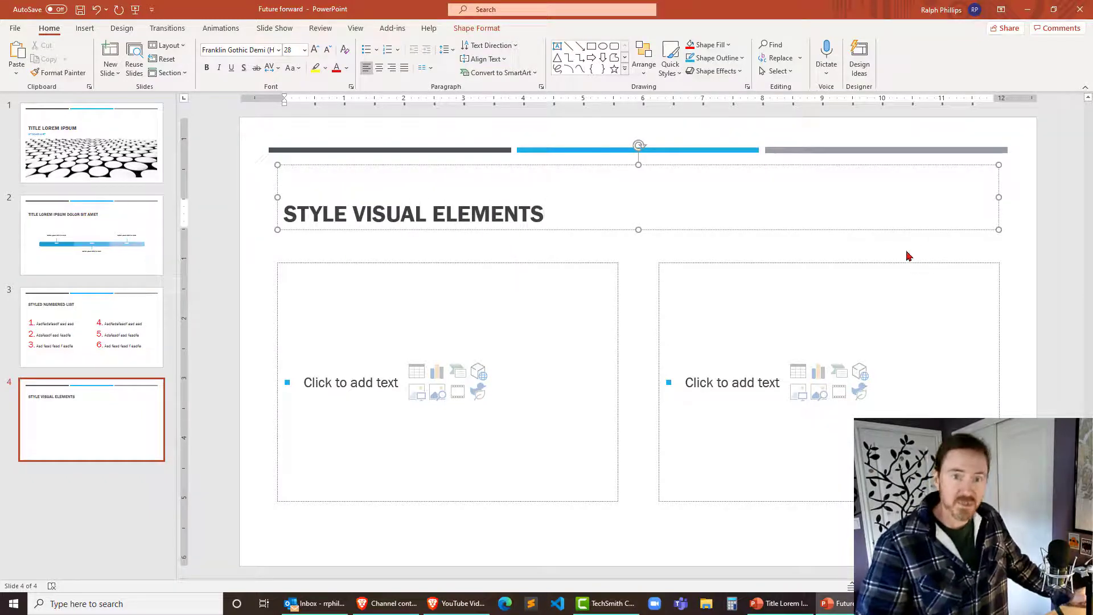
left_click(808, 164)
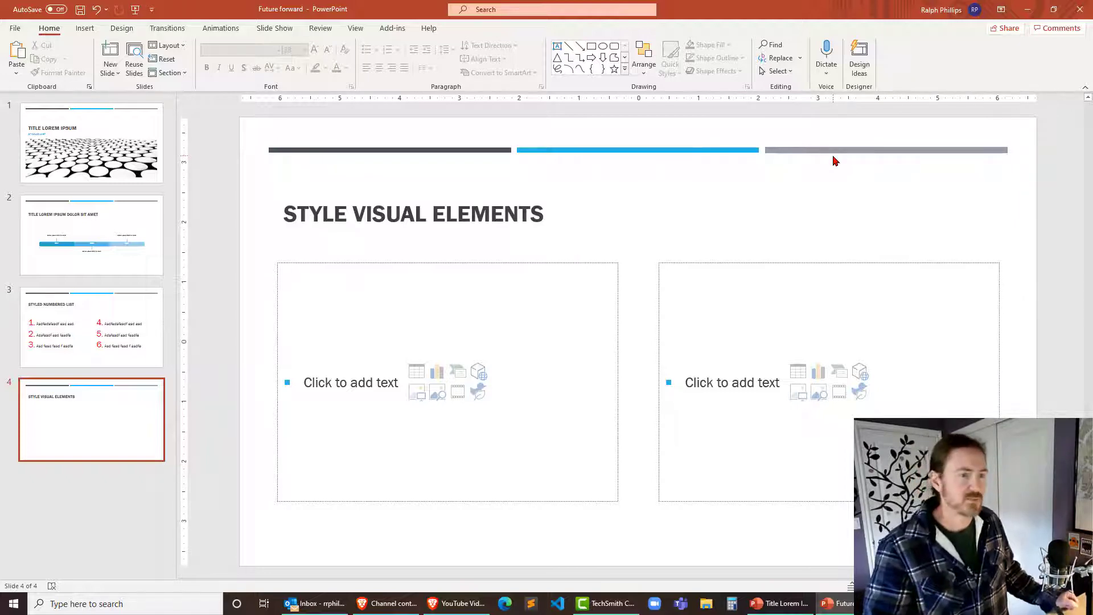
mouse_move(626, 163)
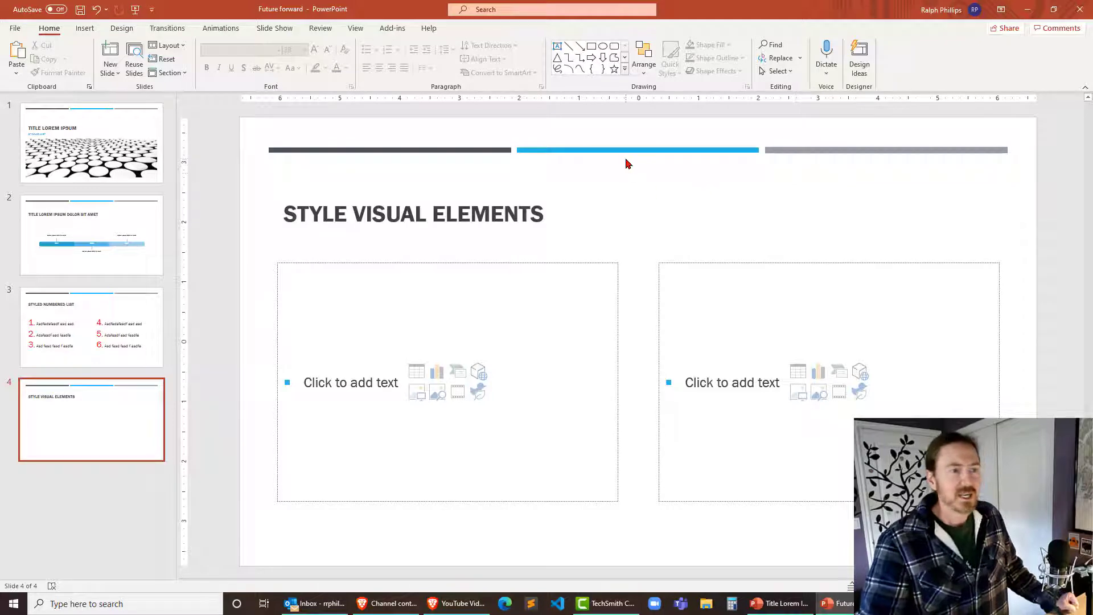
mouse_move(430, 164)
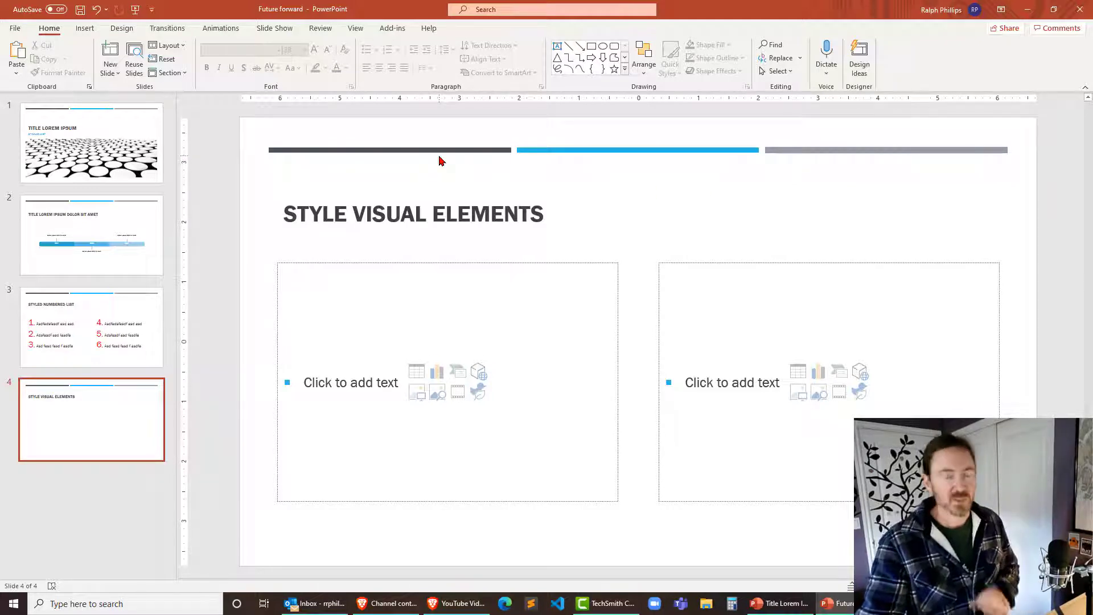
mouse_move(706, 228)
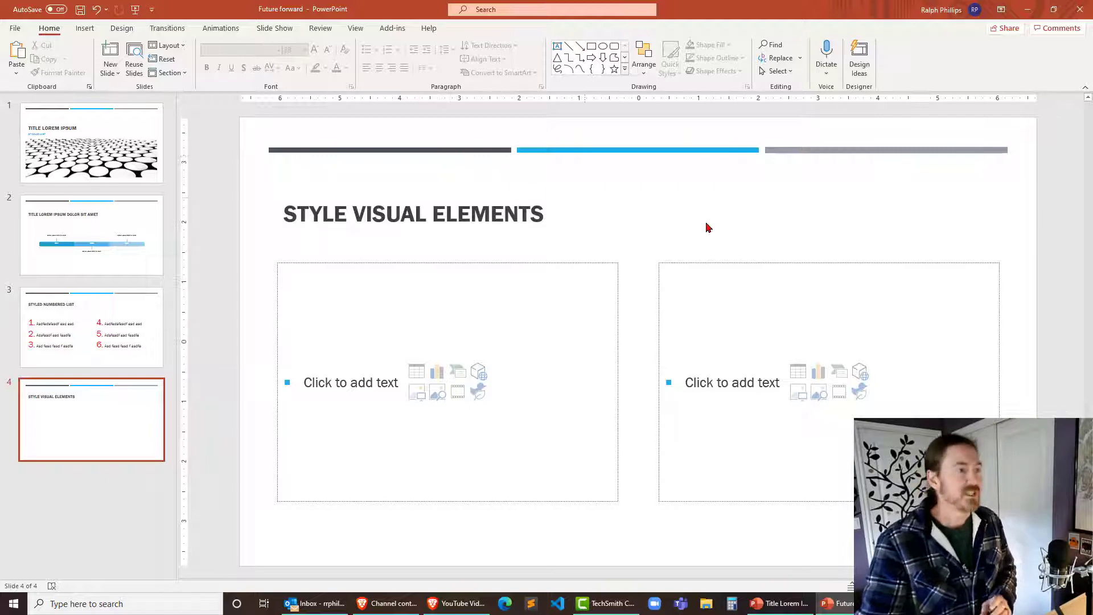
mouse_move(397, 161)
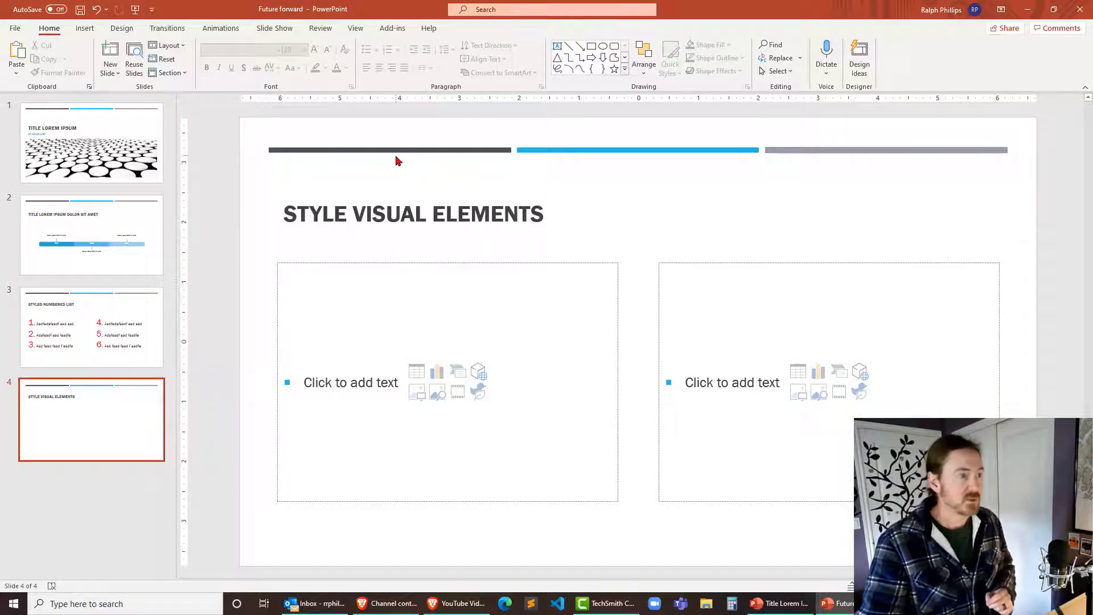
mouse_move(631, 161)
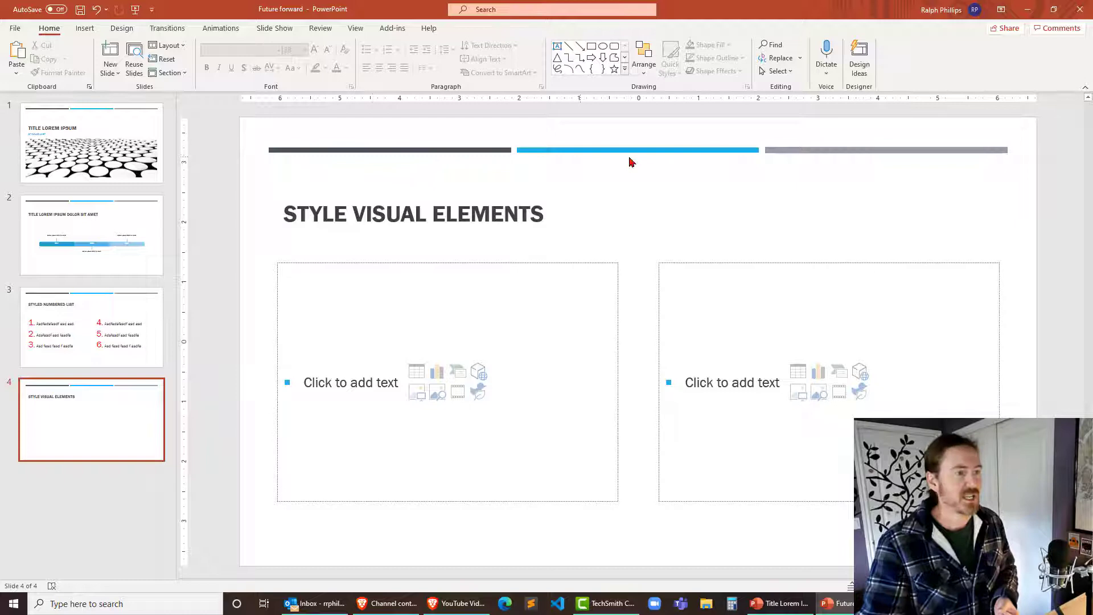
mouse_move(933, 212)
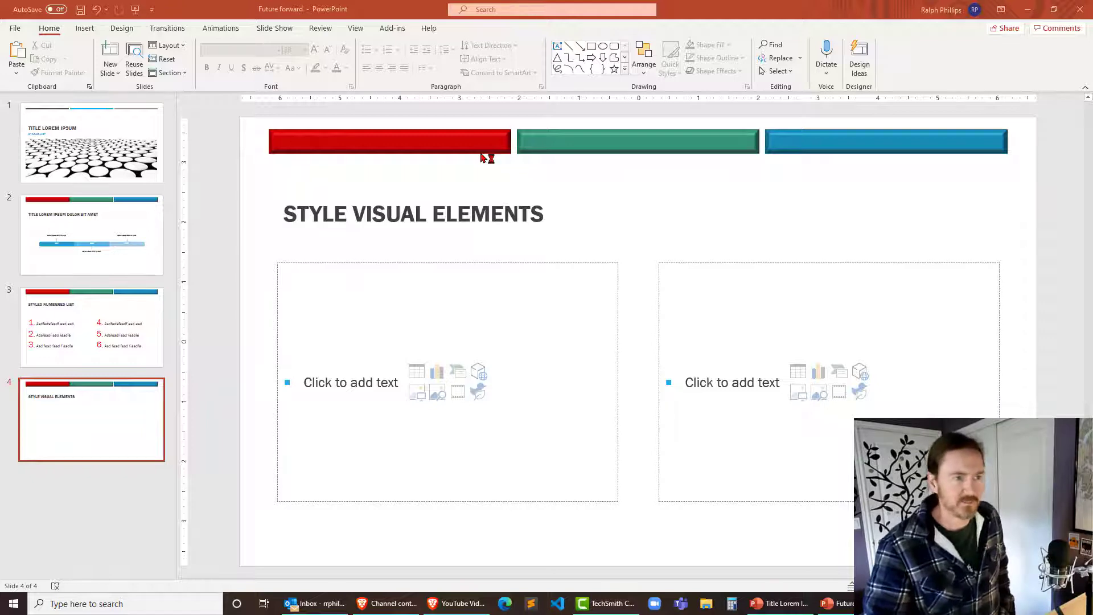
mouse_move(638, 231)
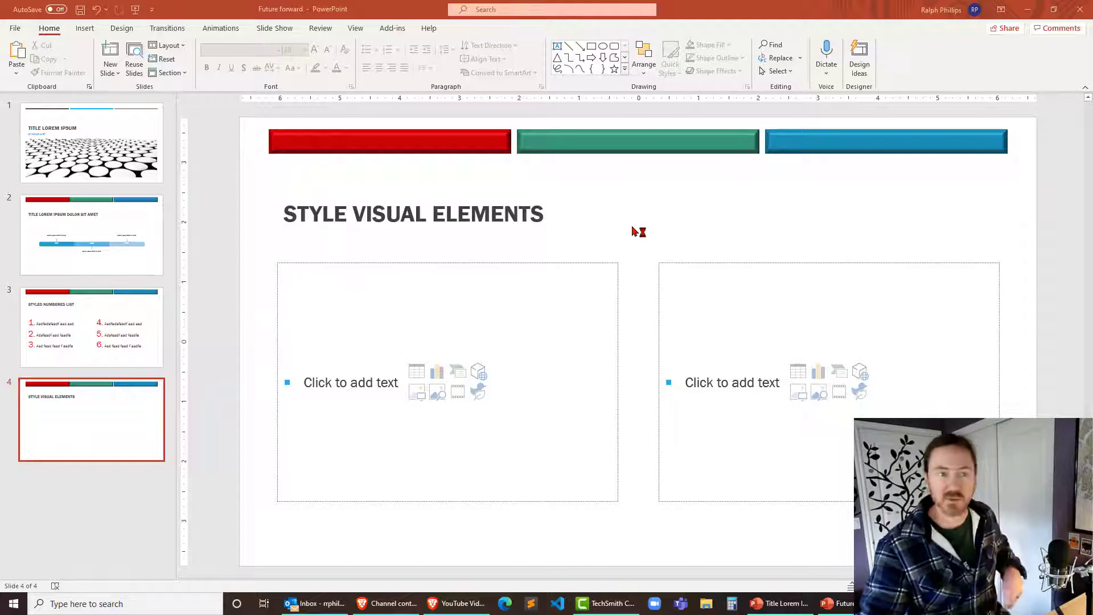
mouse_move(127, 358)
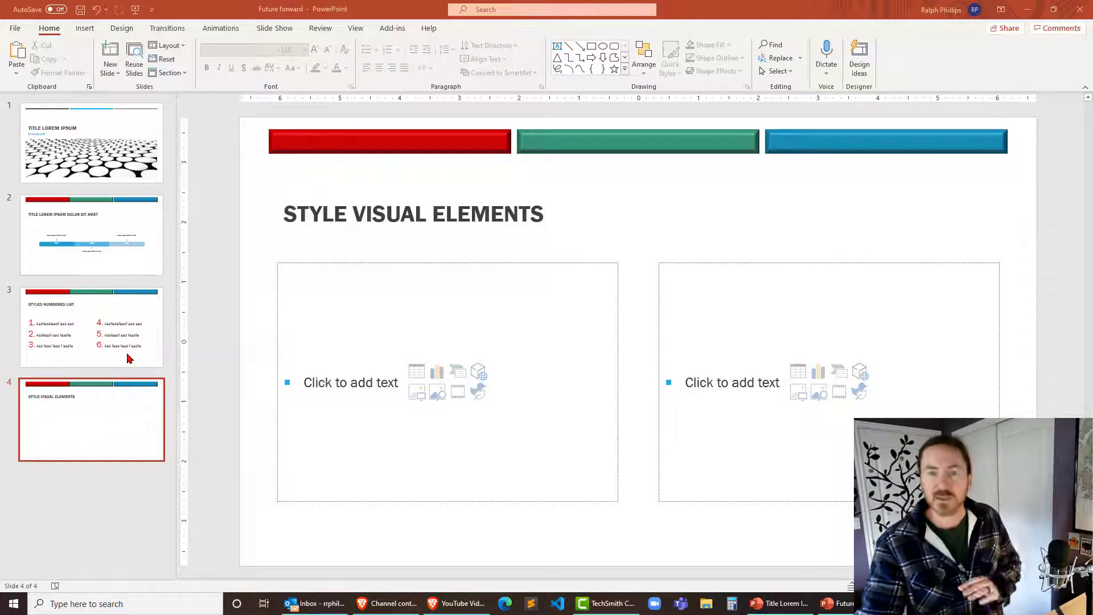
Return to slide 3 to see the numbered list beneath the red, green and blue bars
left_click(92, 327)
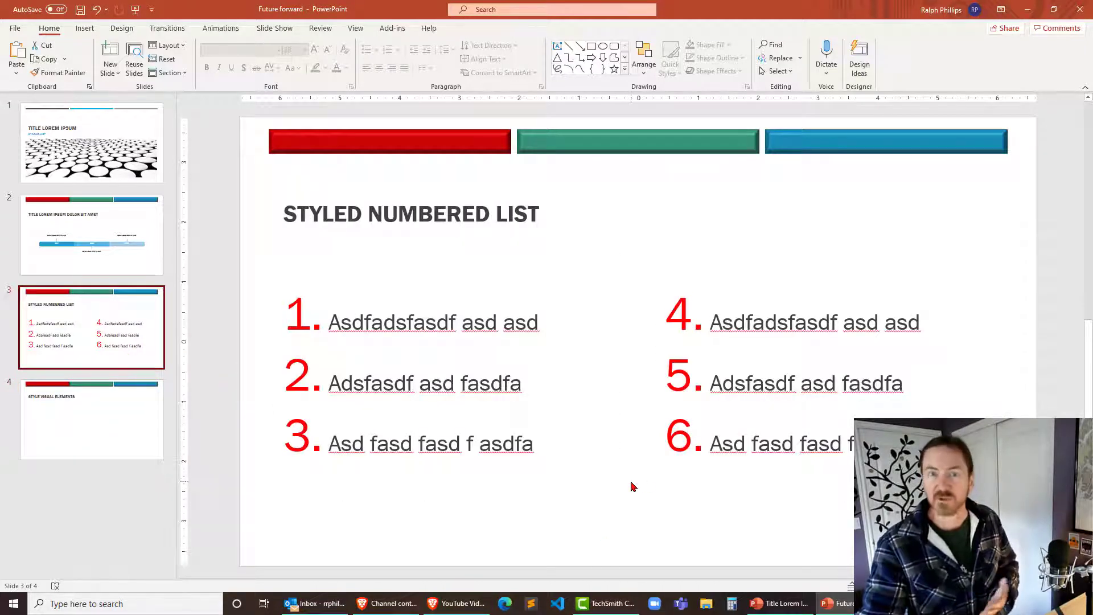
mouse_move(776, 500)
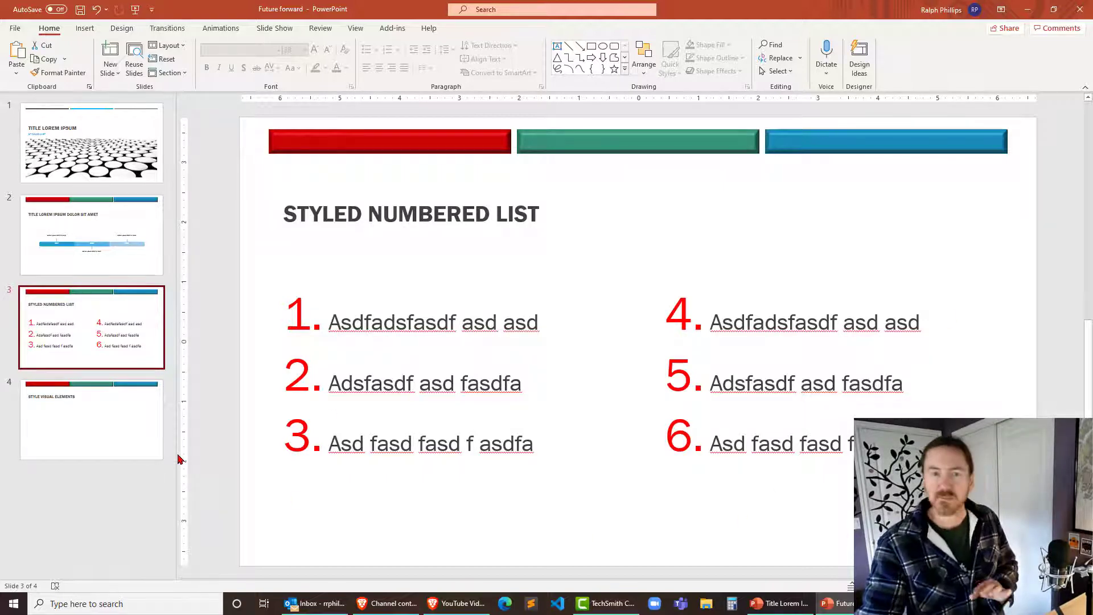
Review slides 4, 3 and 2 to confirm each carries the red, green and blue bars
left_click(91, 418)
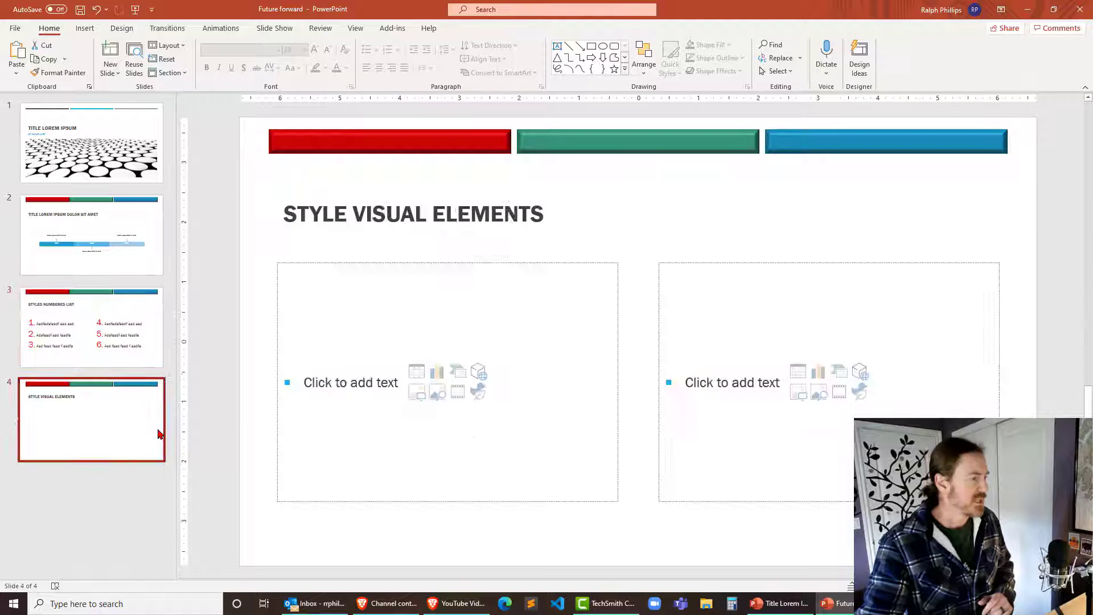
left_click(91, 327)
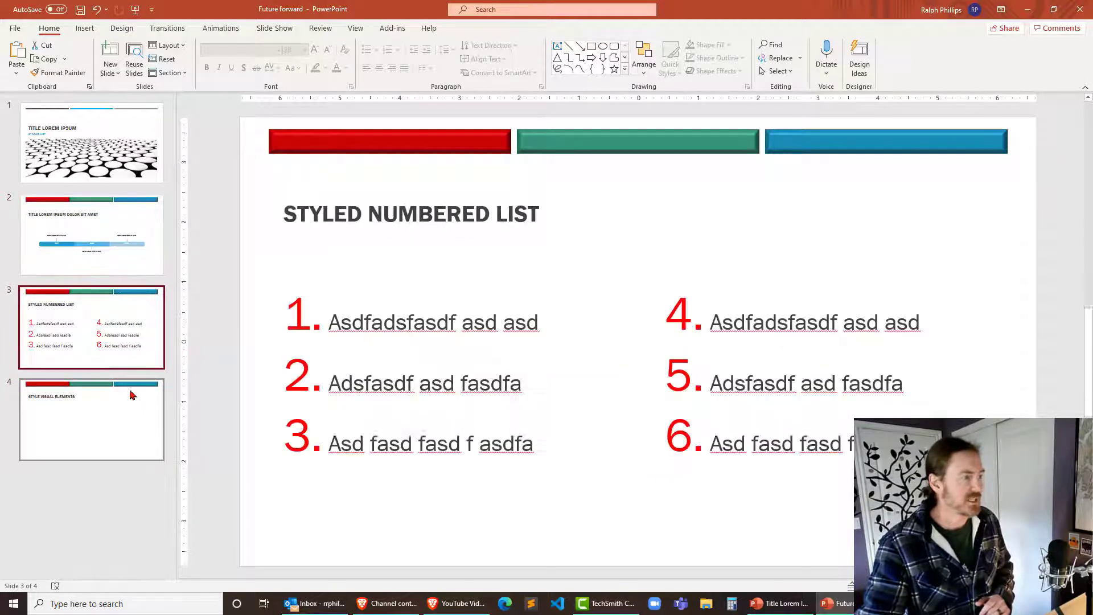
left_click(91, 235)
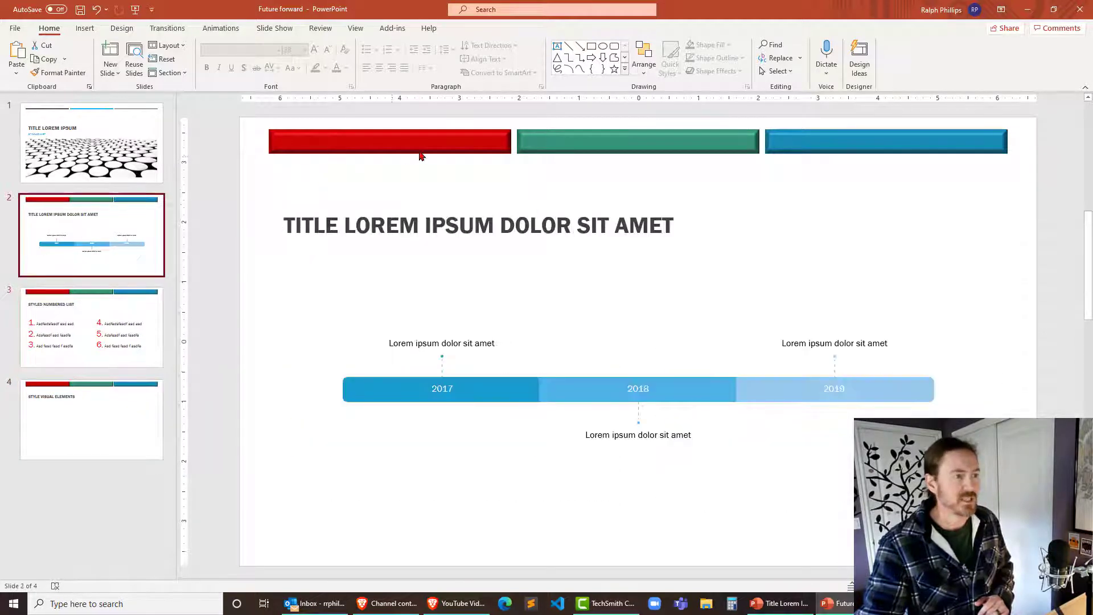
mouse_move(800, 153)
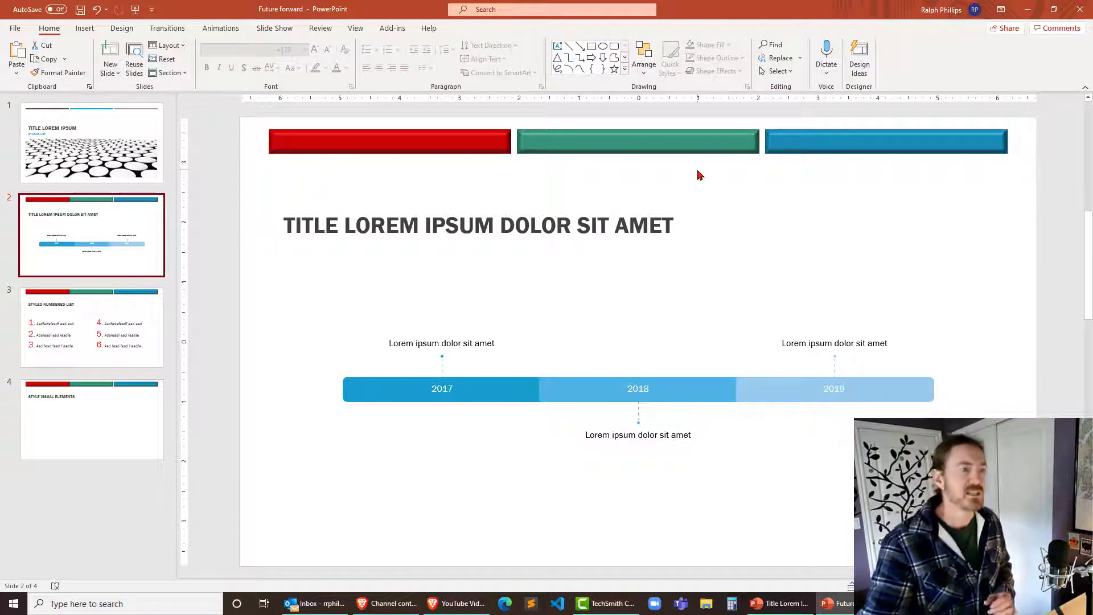
mouse_move(704, 192)
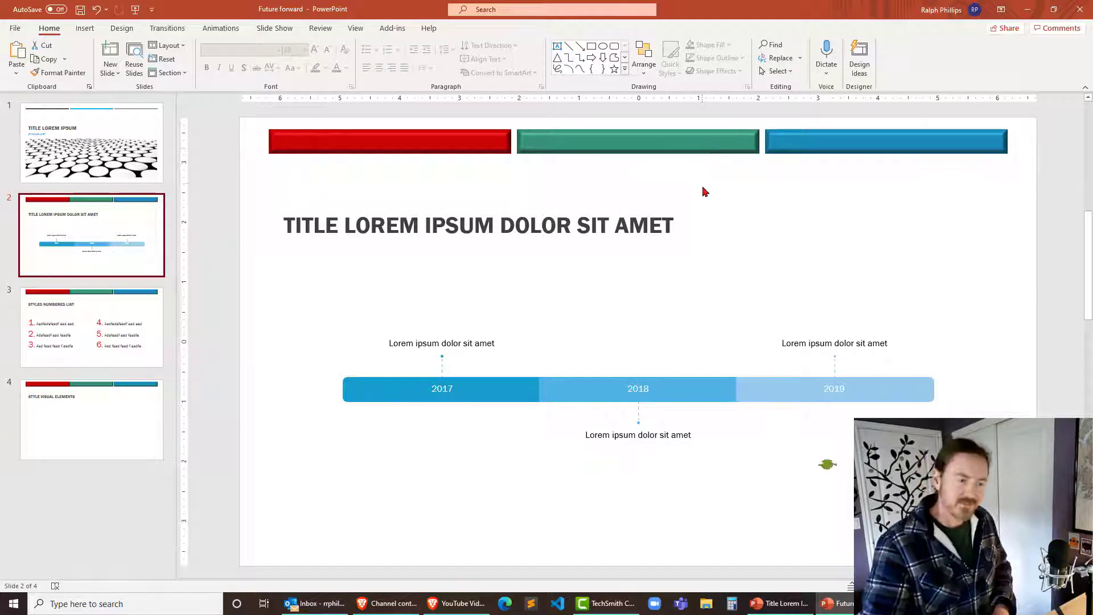